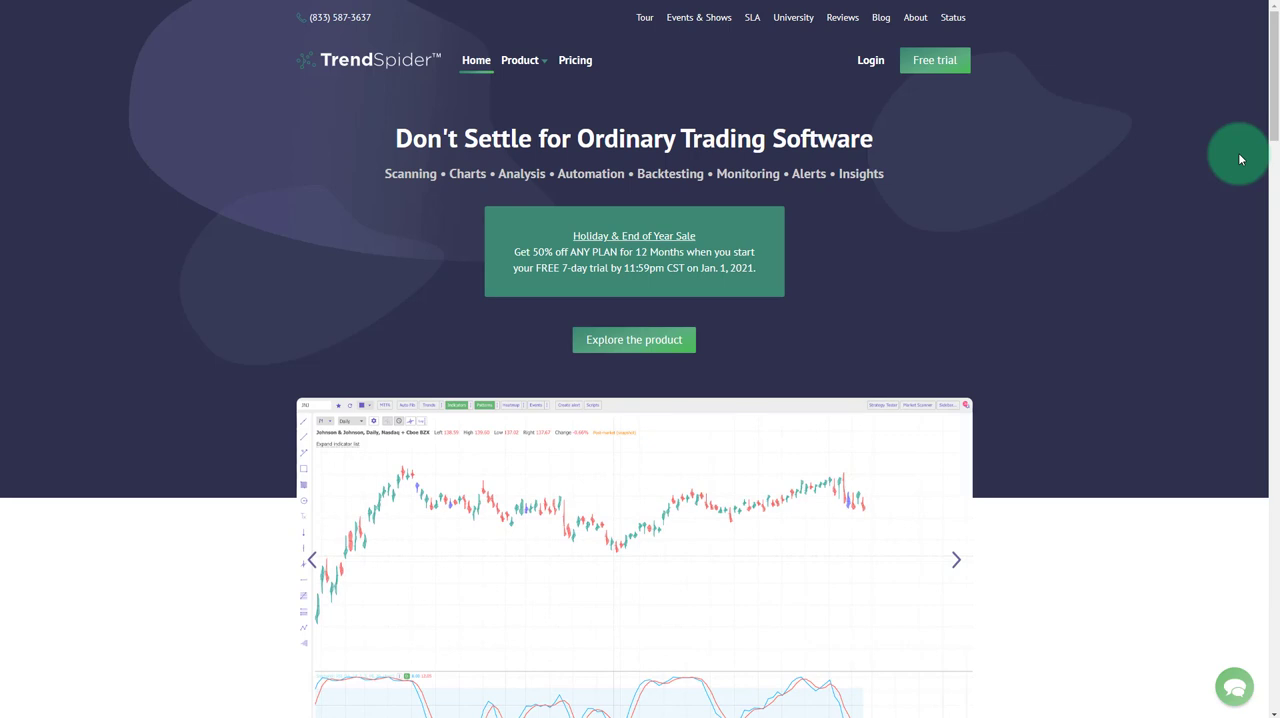
- Load the Whirlpool weekly chart with automated trend lines and scroll through the recent candles
left_click(956, 560)
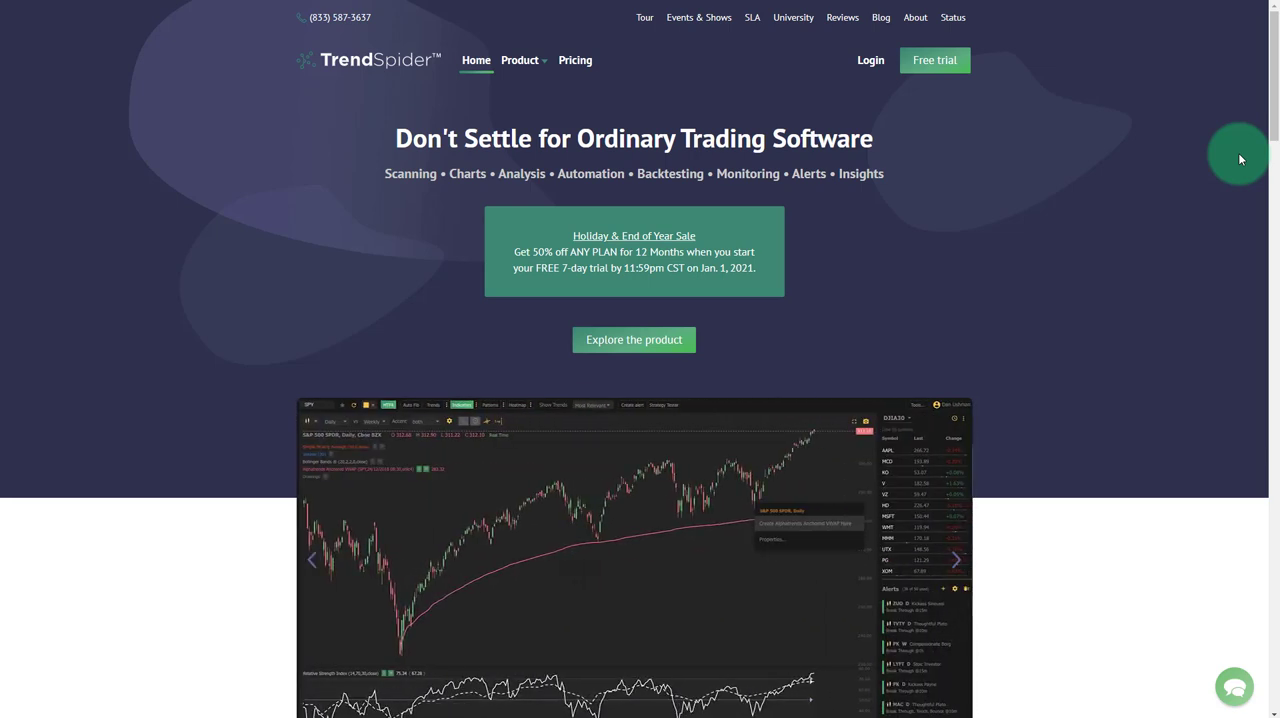
mouse_move(1116, 32)
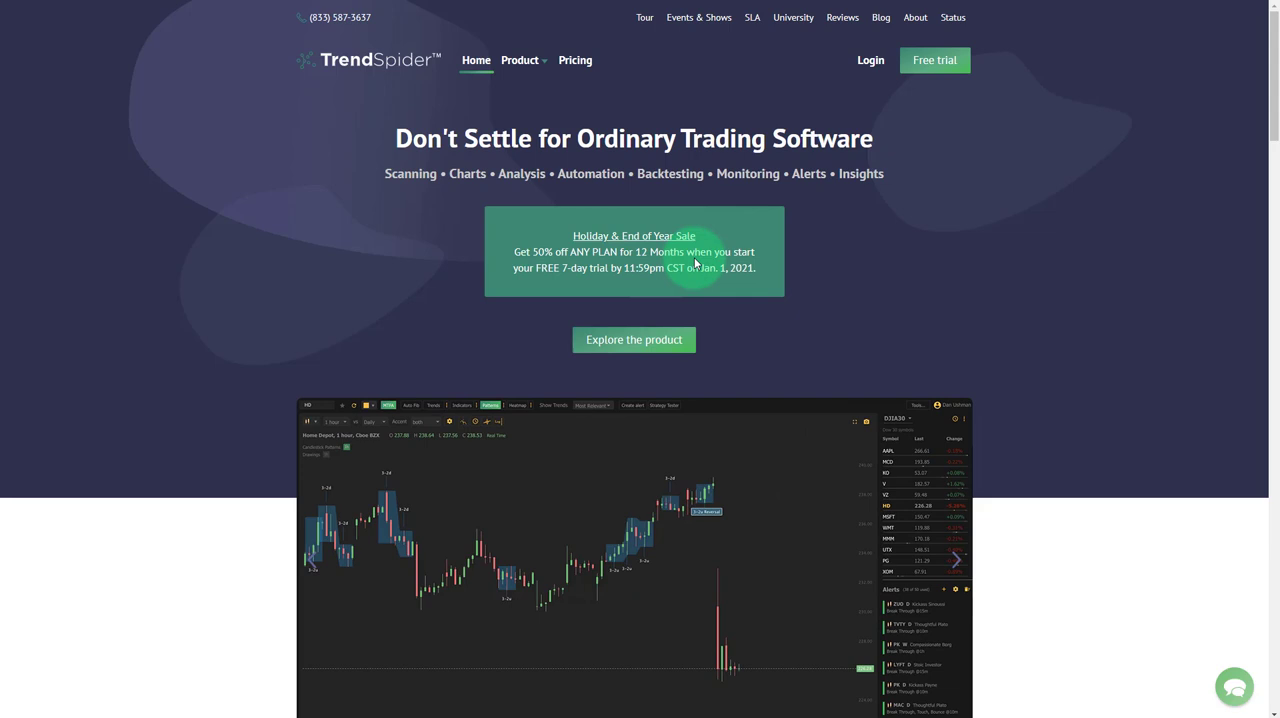
mouse_move(696, 260)
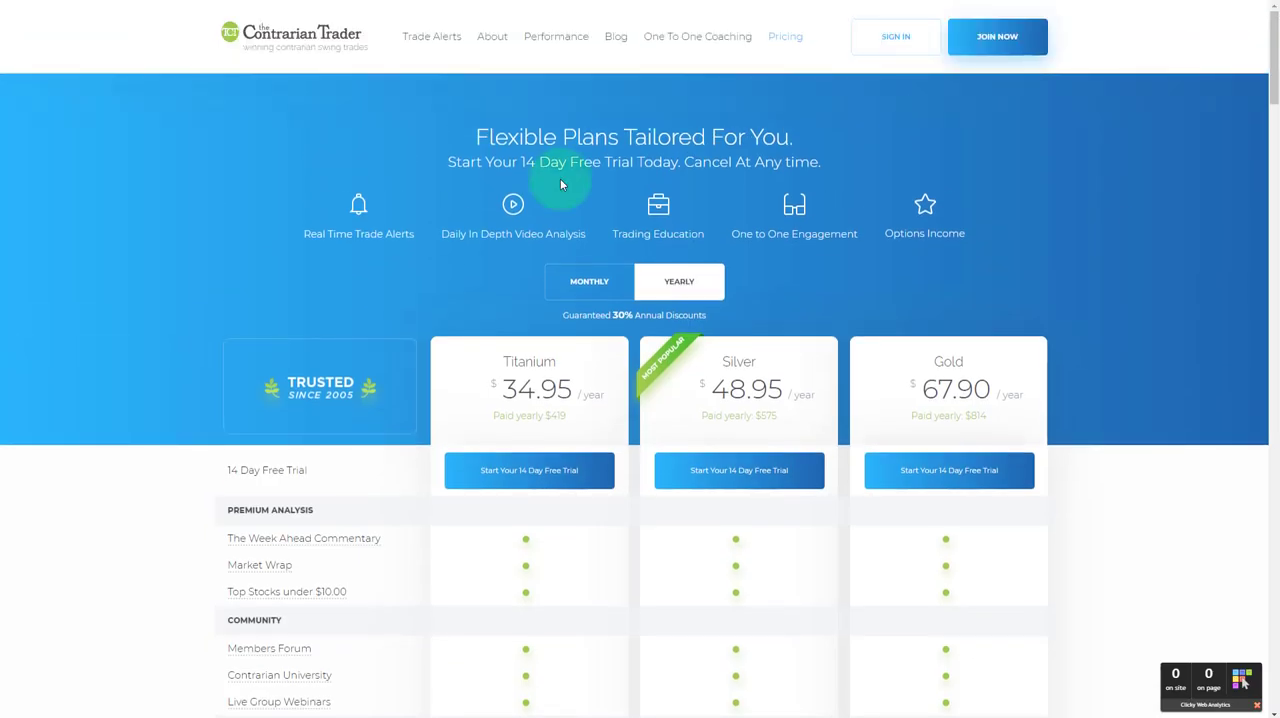
scroll("down", 3)
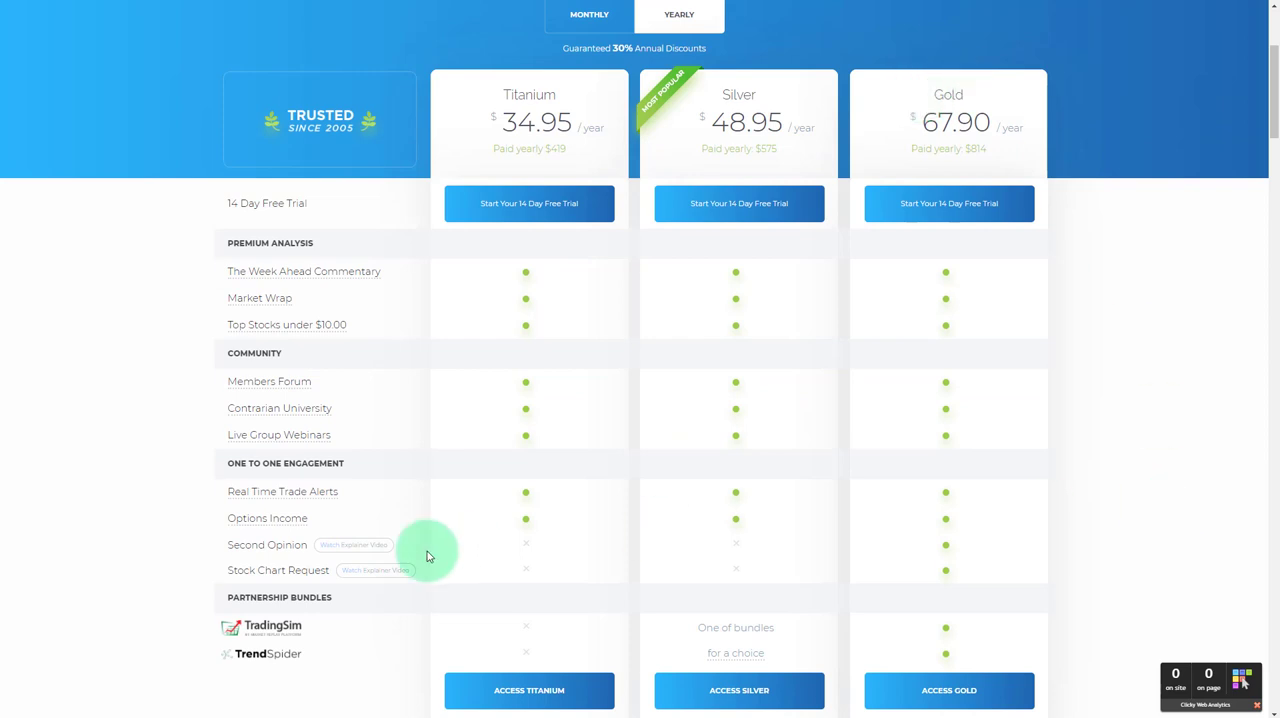
mouse_move(264, 660)
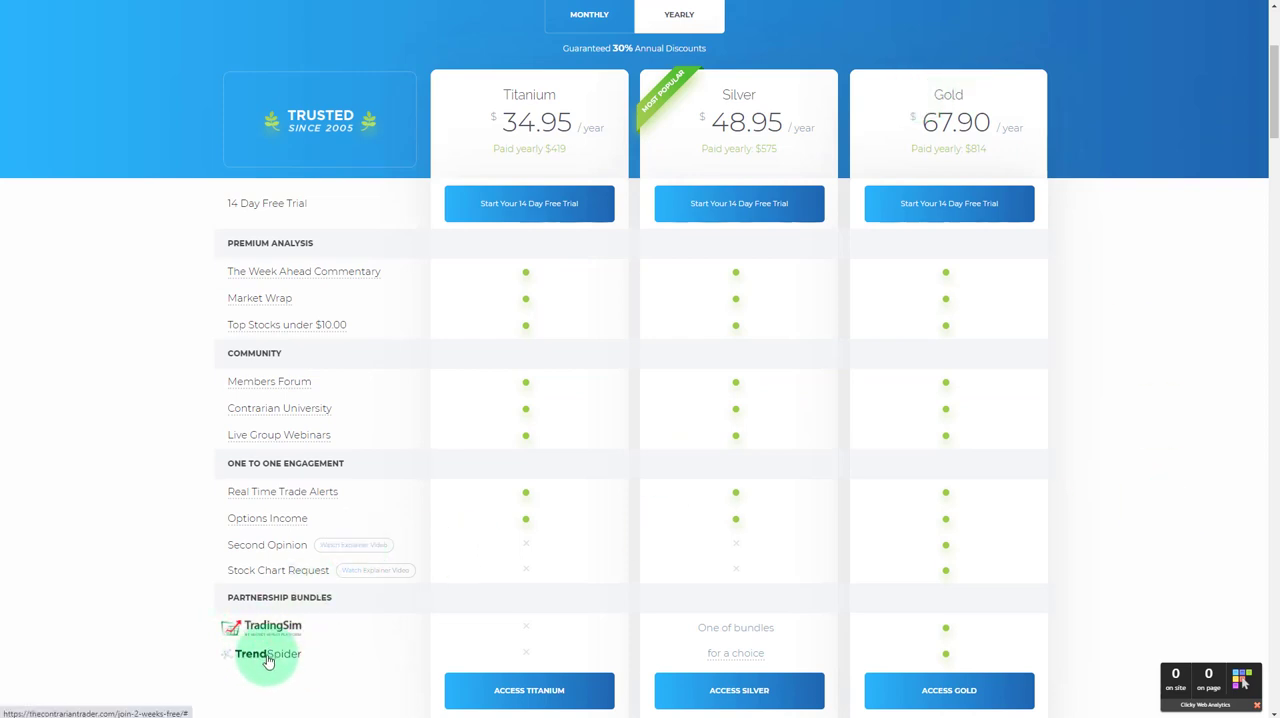
mouse_move(820, 692)
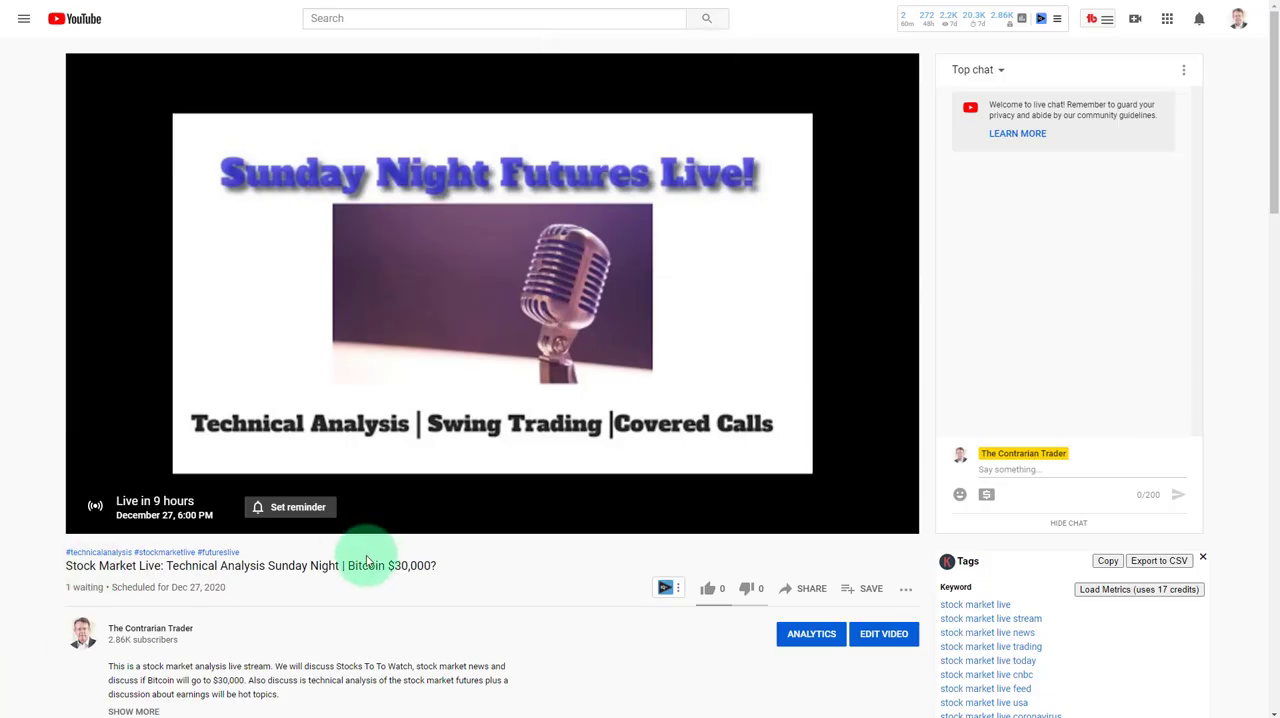
mouse_move(360, 596)
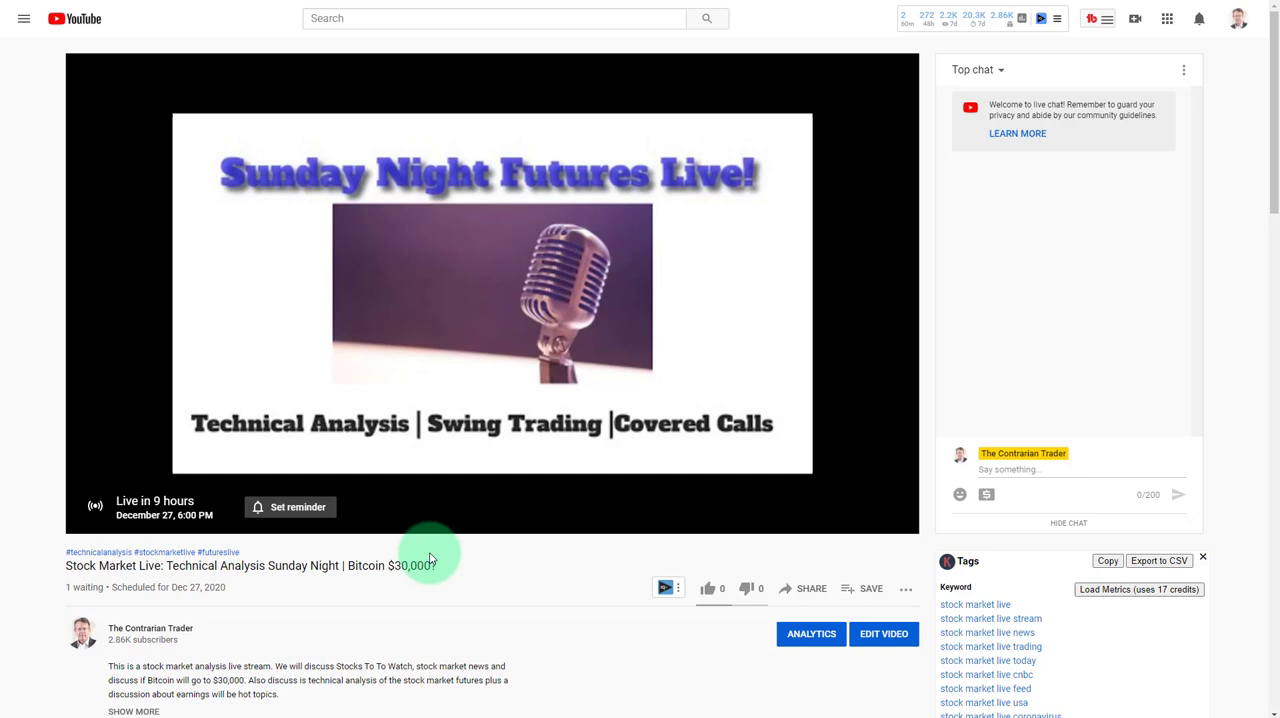
mouse_move(452, 568)
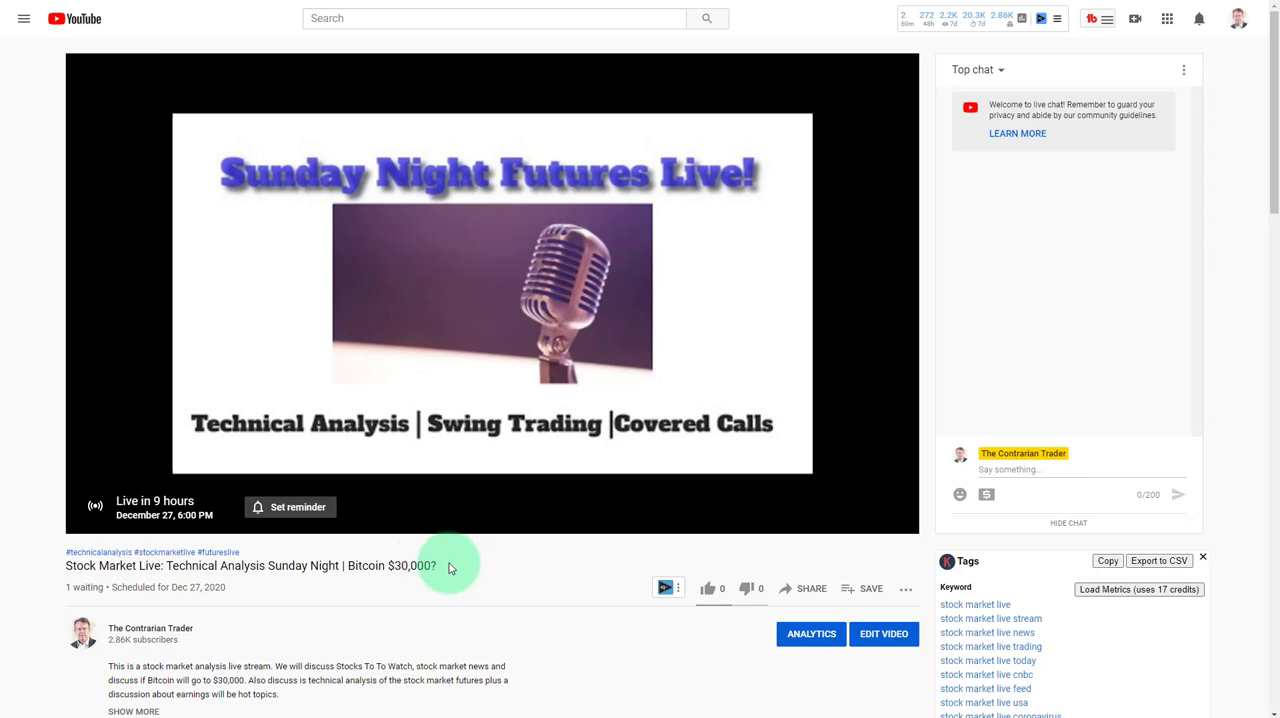
mouse_move(496, 600)
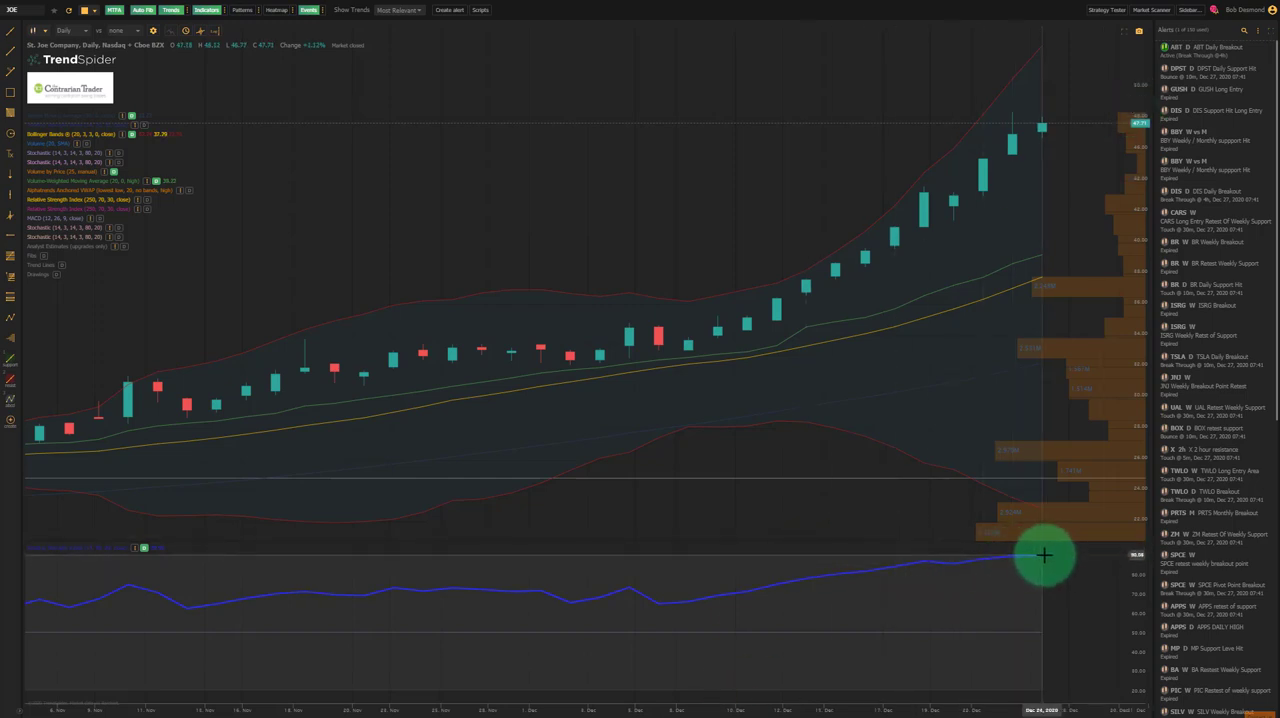
mouse_move(1010, 288)
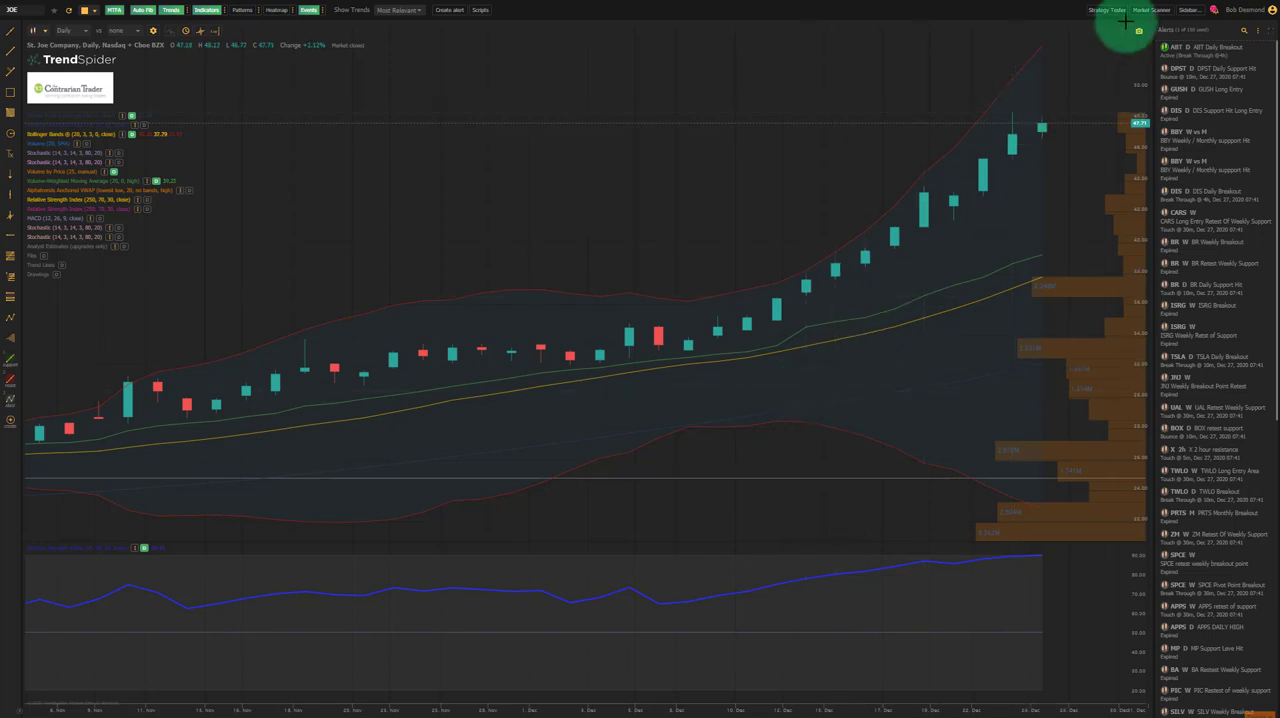
mouse_move(1032, 114)
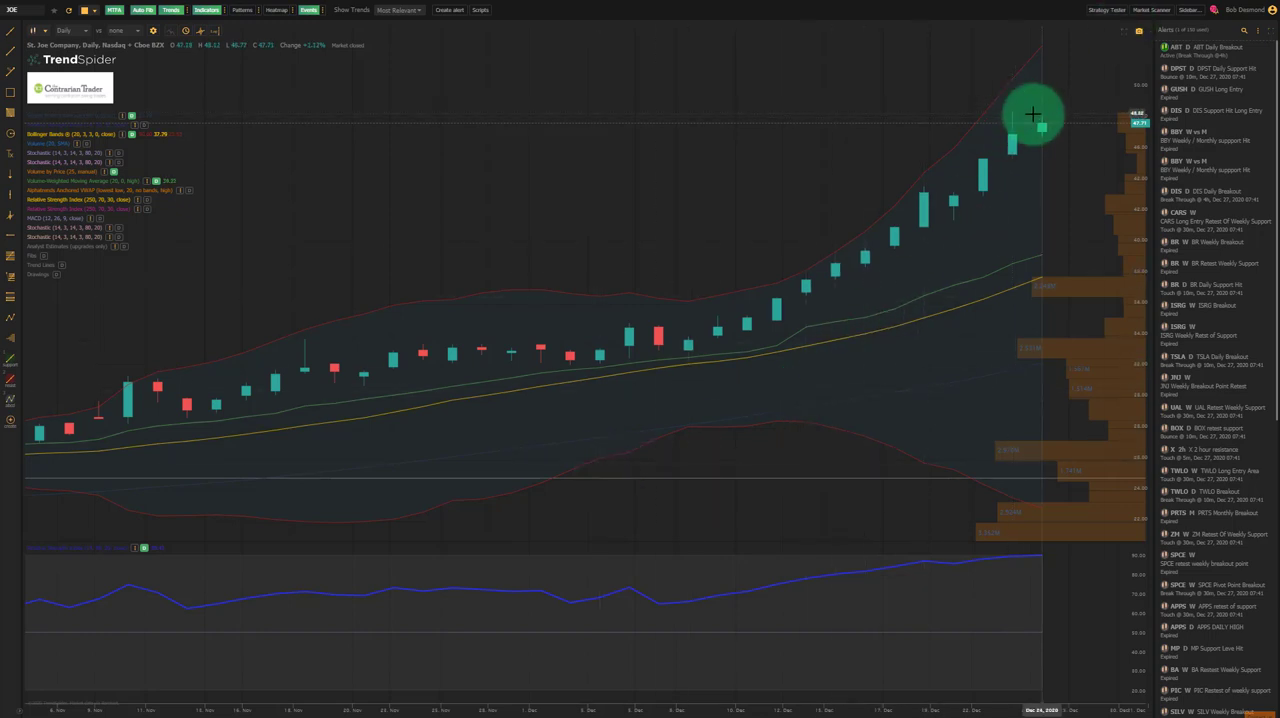
mouse_move(1064, 126)
type("WHR")
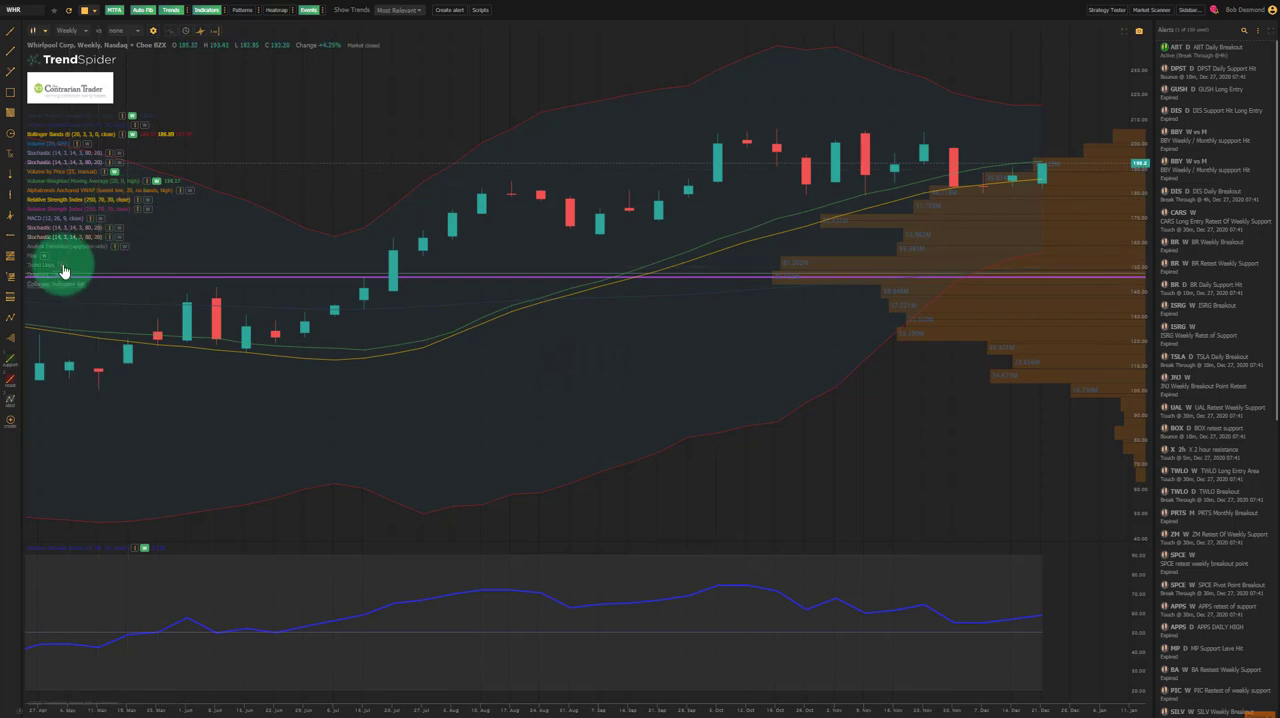
mouse_move(64, 272)
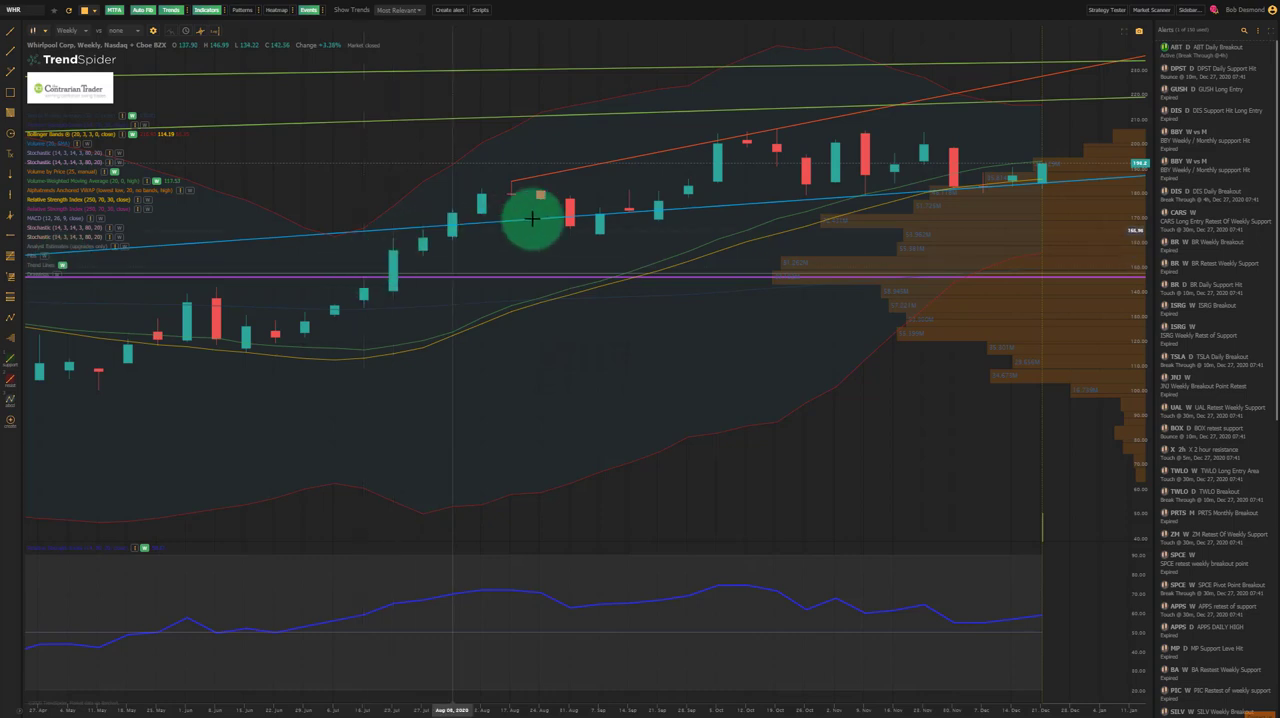
mouse_move(646, 212)
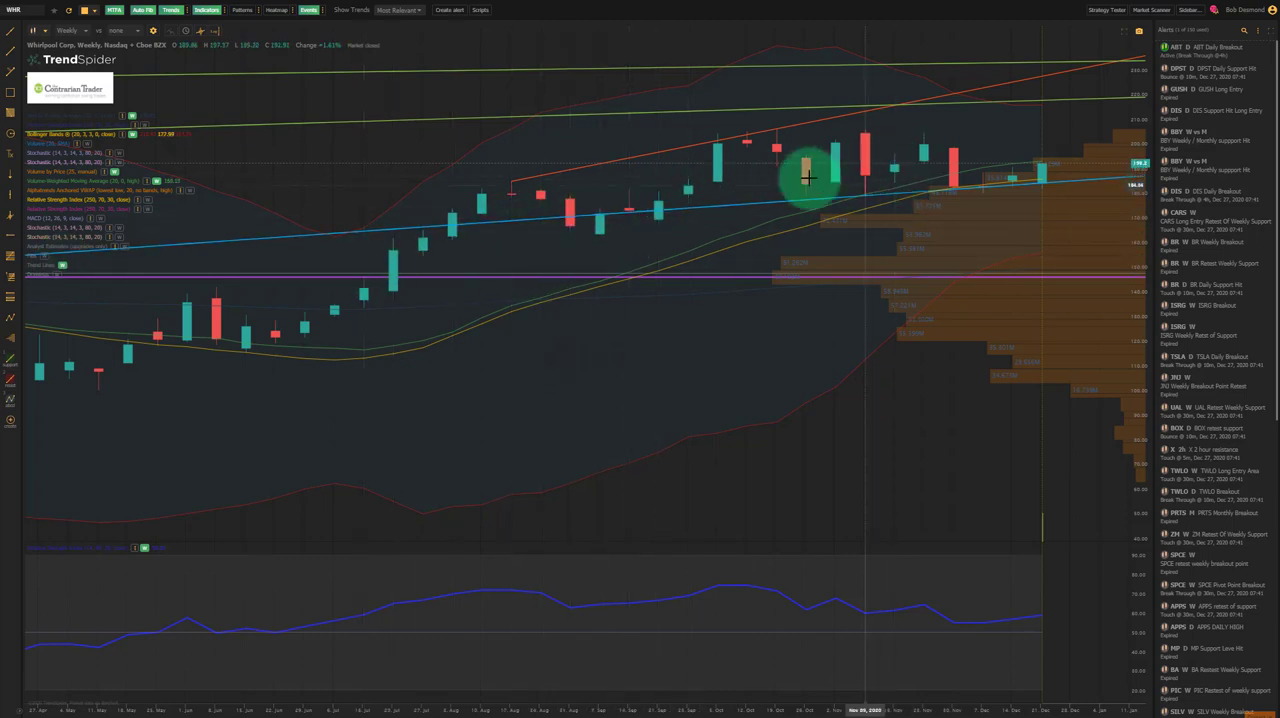
mouse_move(1092, 178)
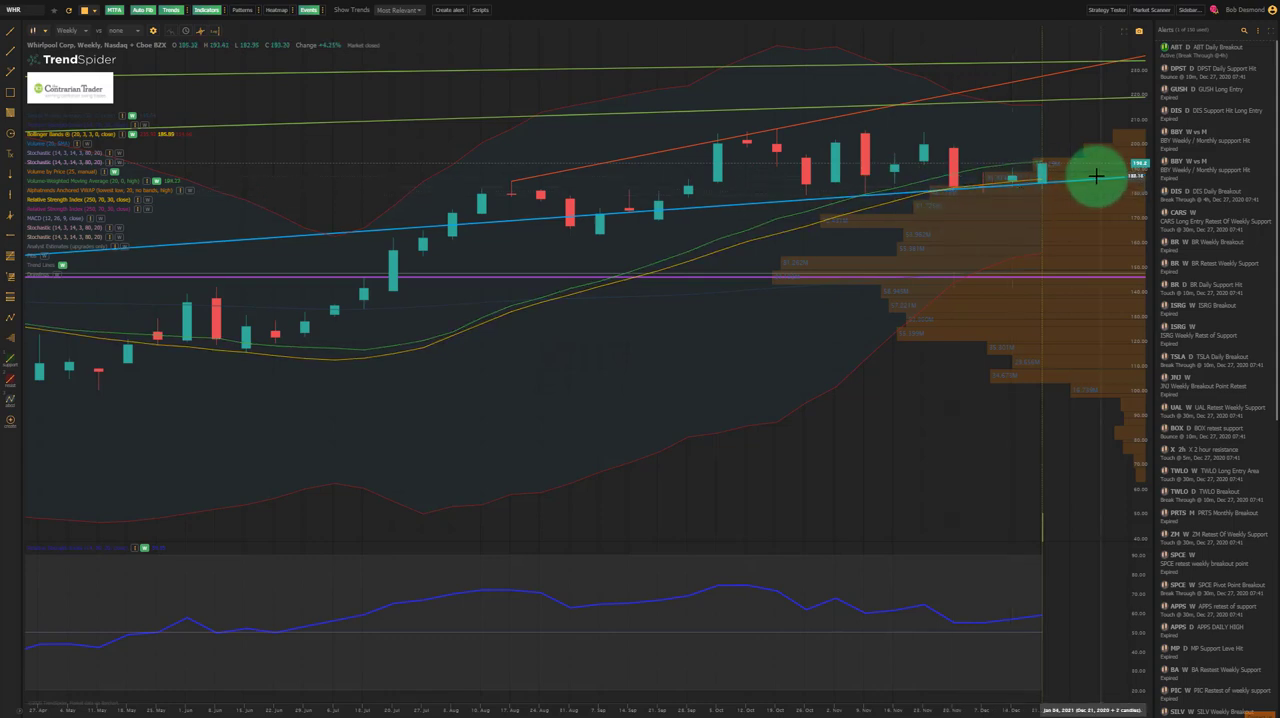
mouse_move(956, 204)
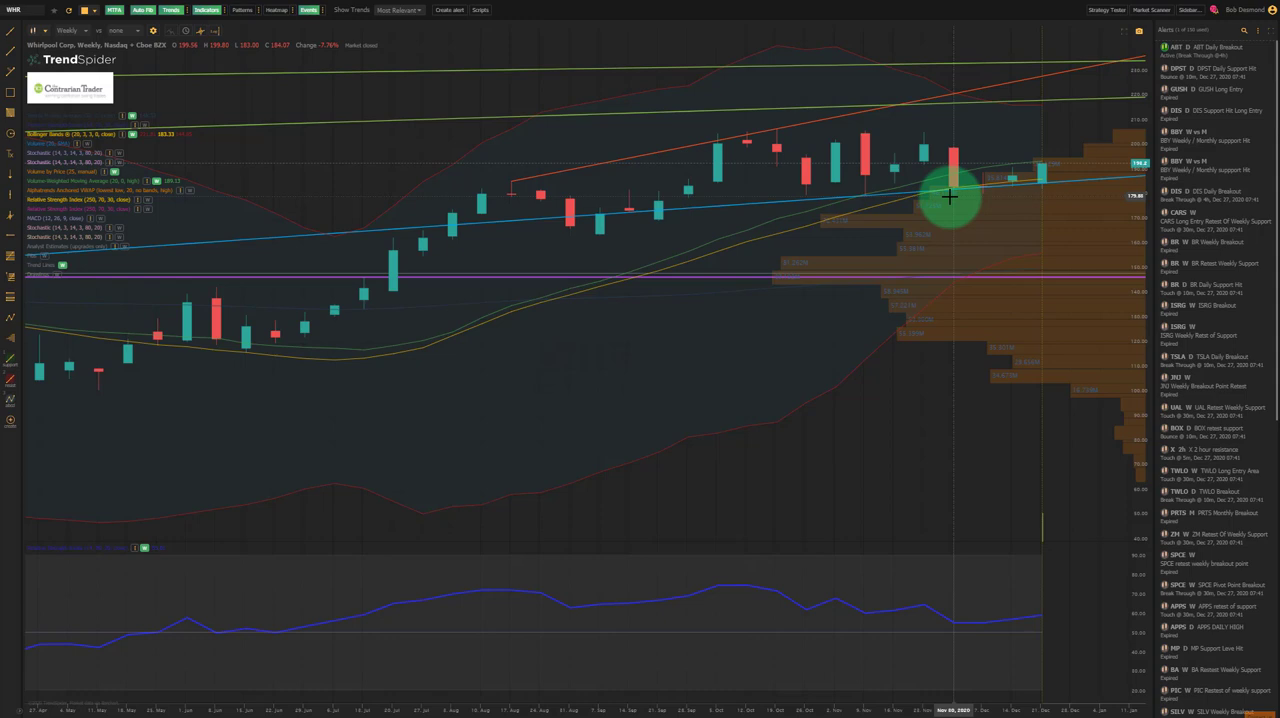
mouse_move(1042, 180)
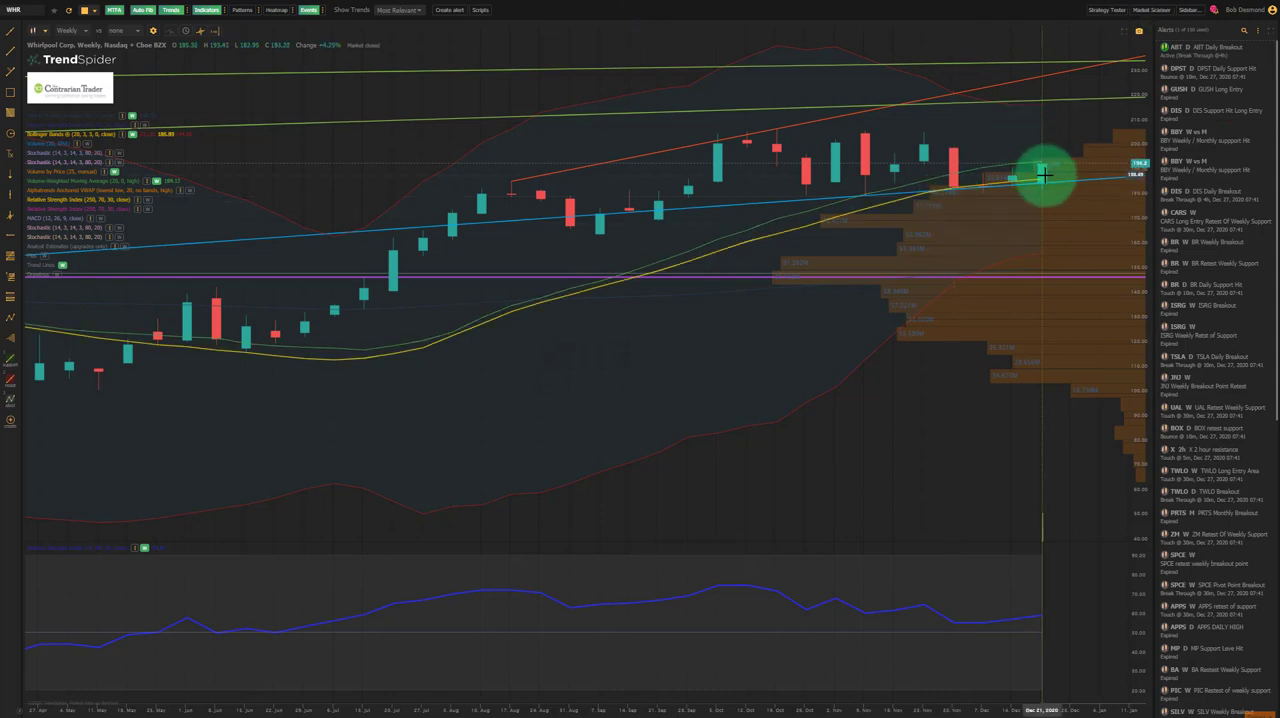
mouse_move(1040, 188)
type("GWW")
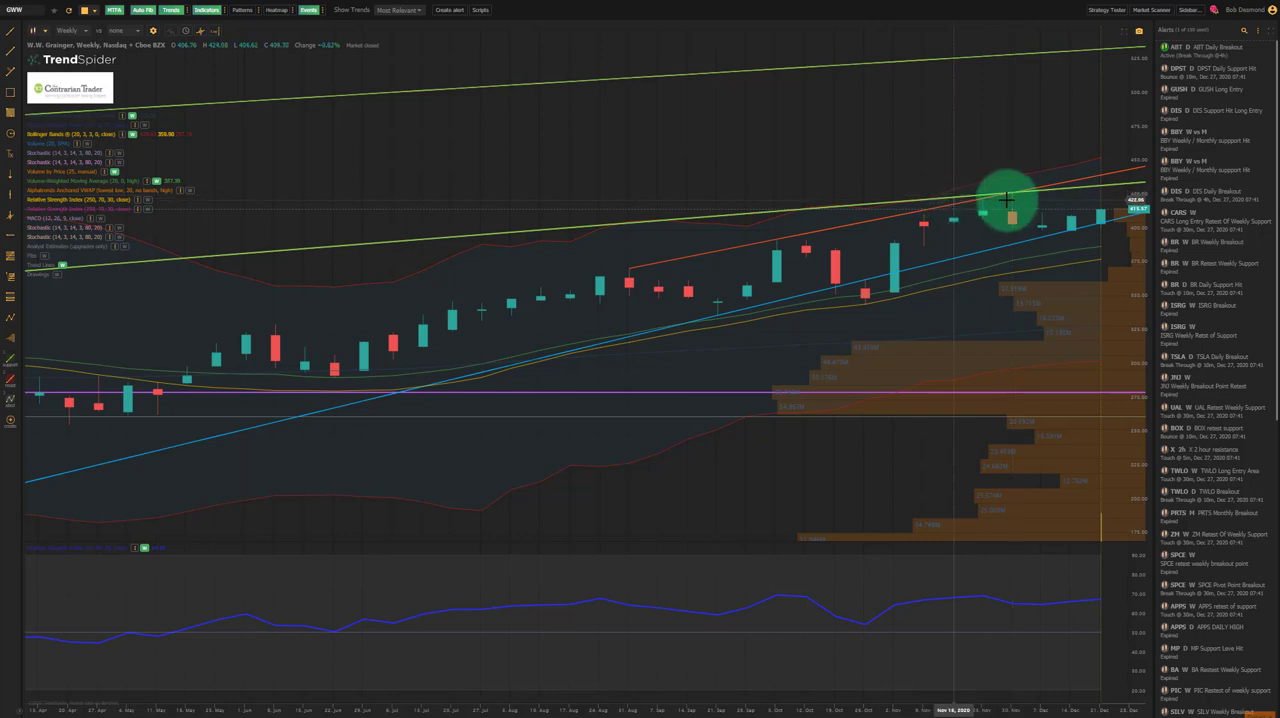
mouse_move(1028, 218)
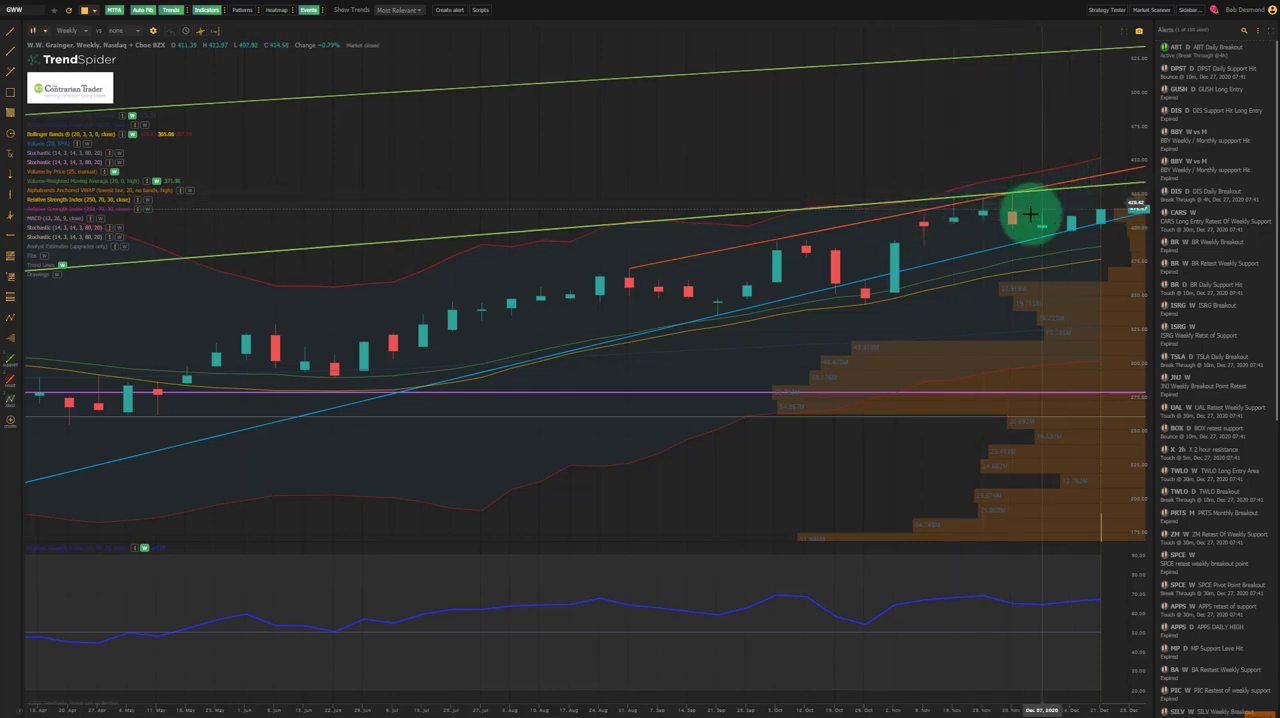
mouse_move(980, 228)
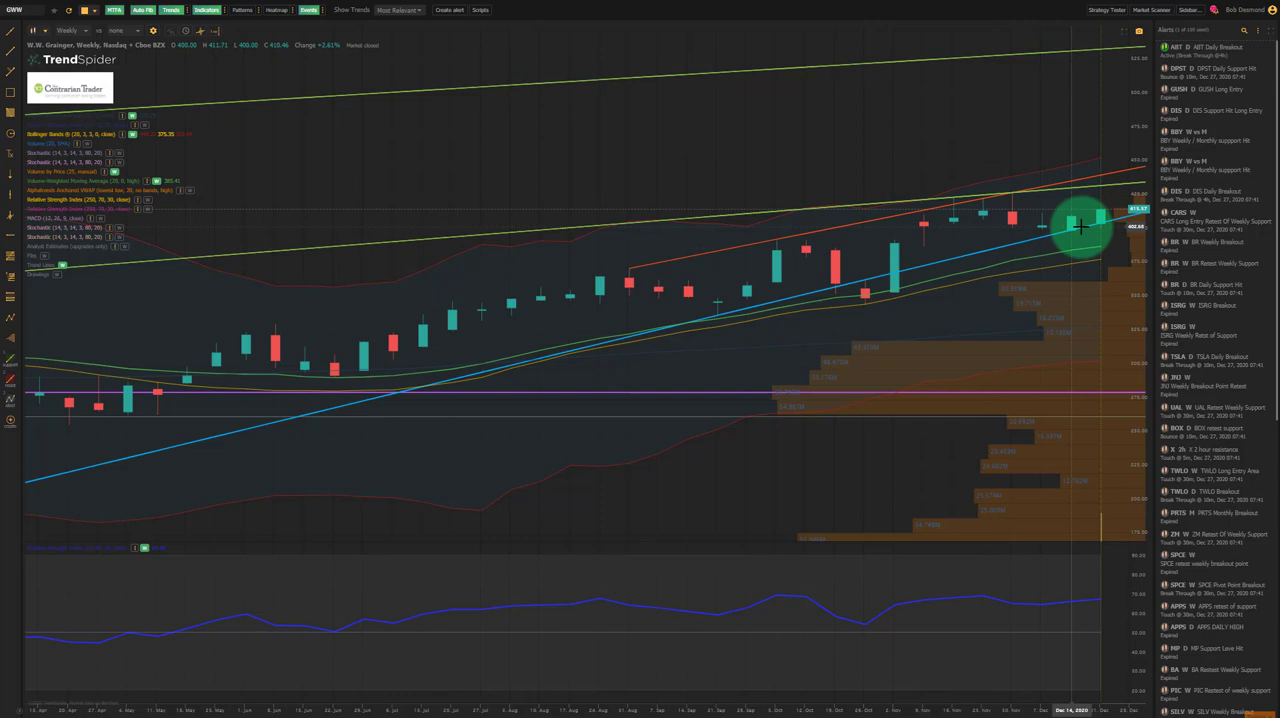
mouse_move(1104, 206)
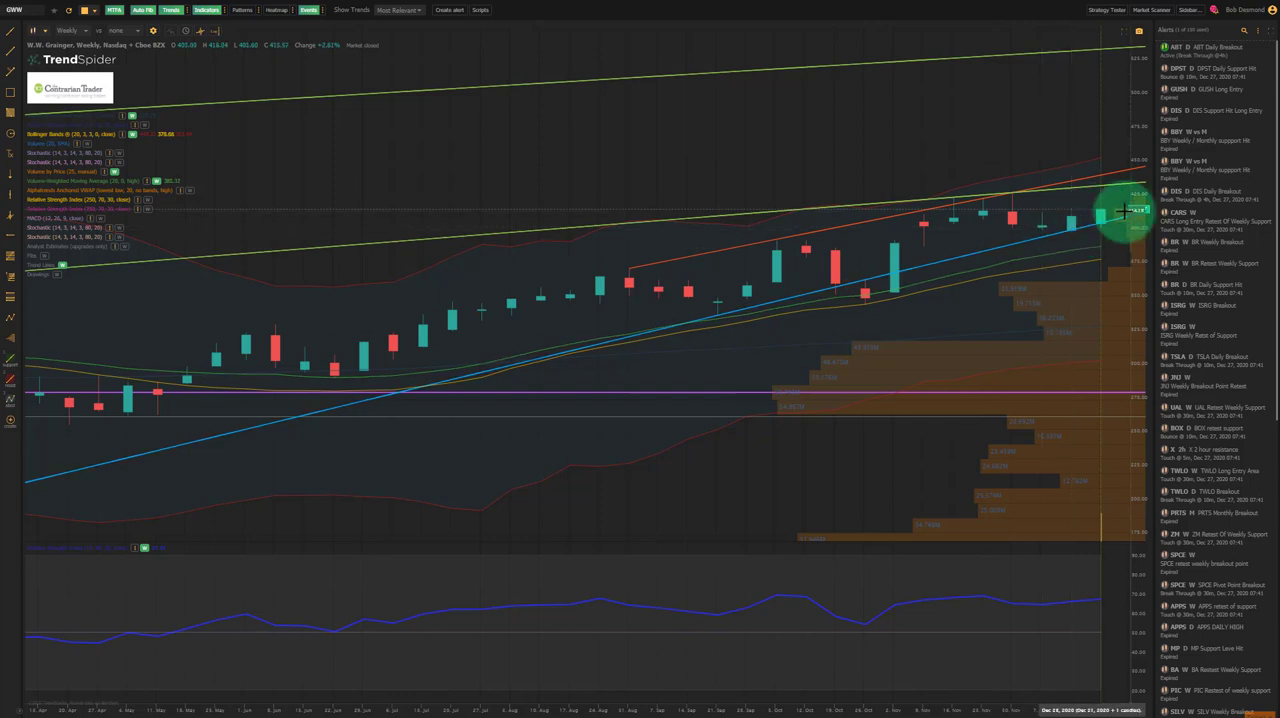
mouse_move(1108, 230)
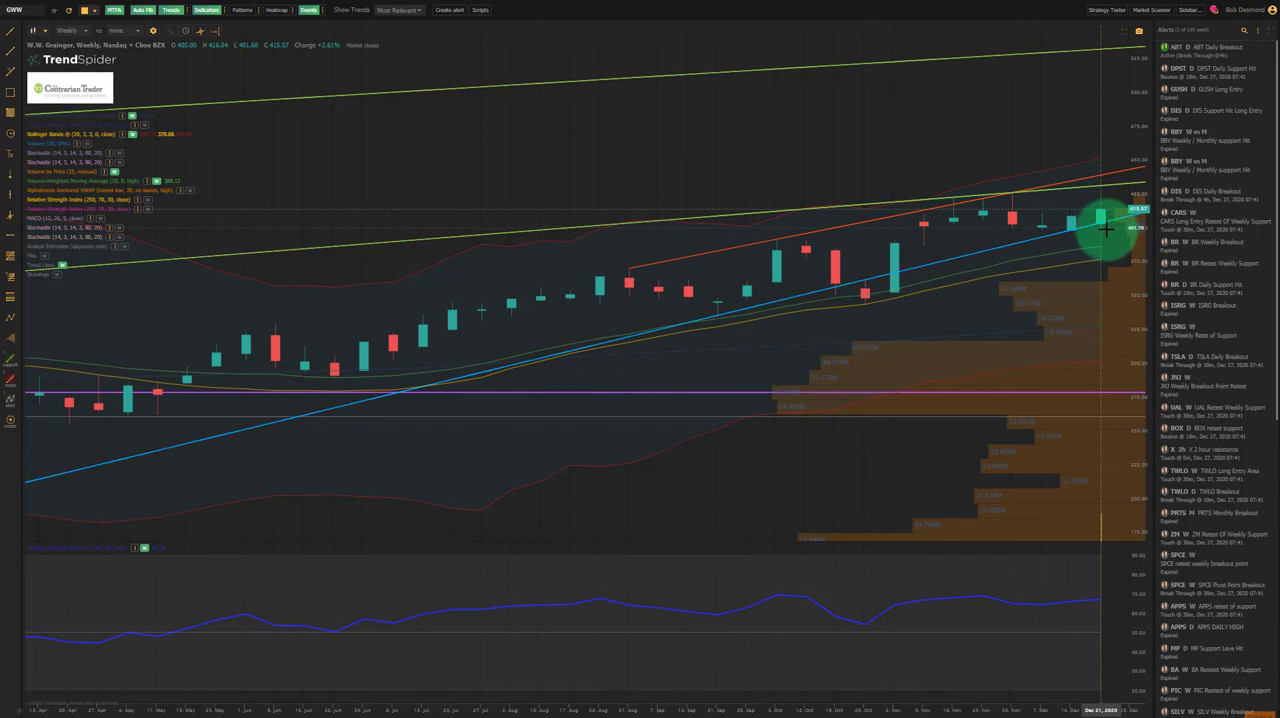
mouse_move(1084, 192)
type("NUS")
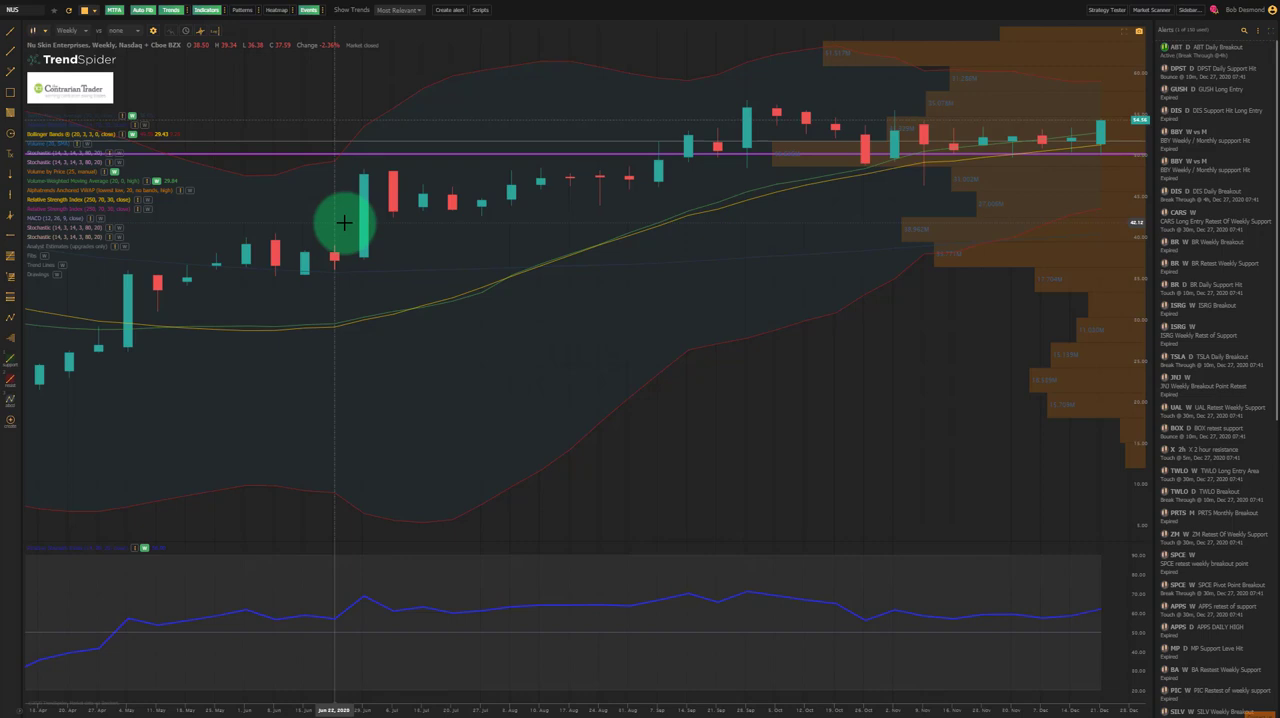
mouse_move(340, 312)
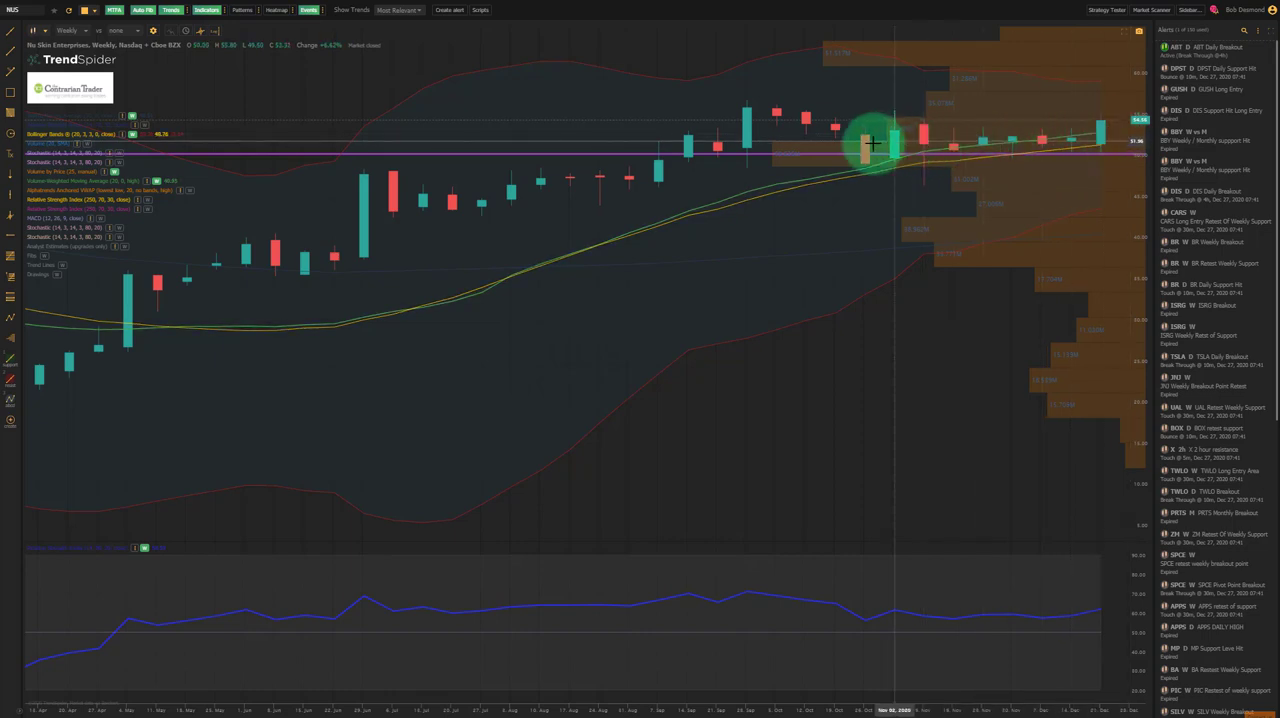
mouse_move(672, 186)
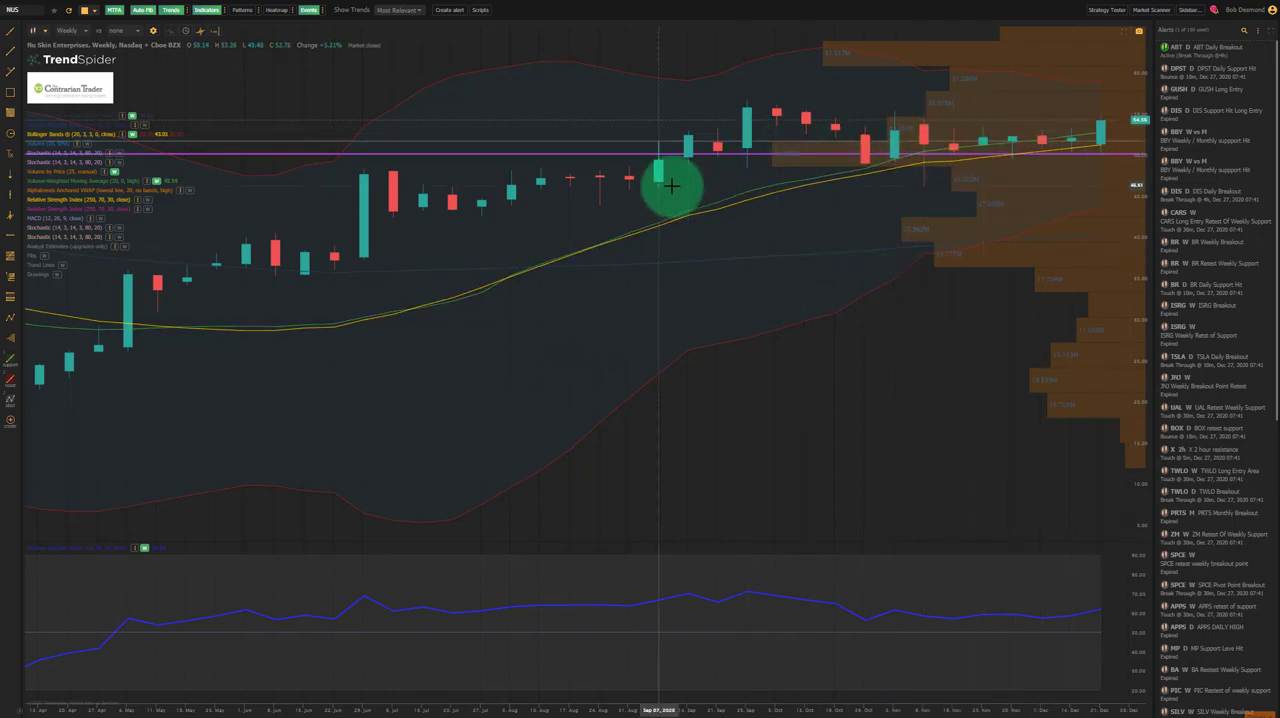
mouse_move(1112, 156)
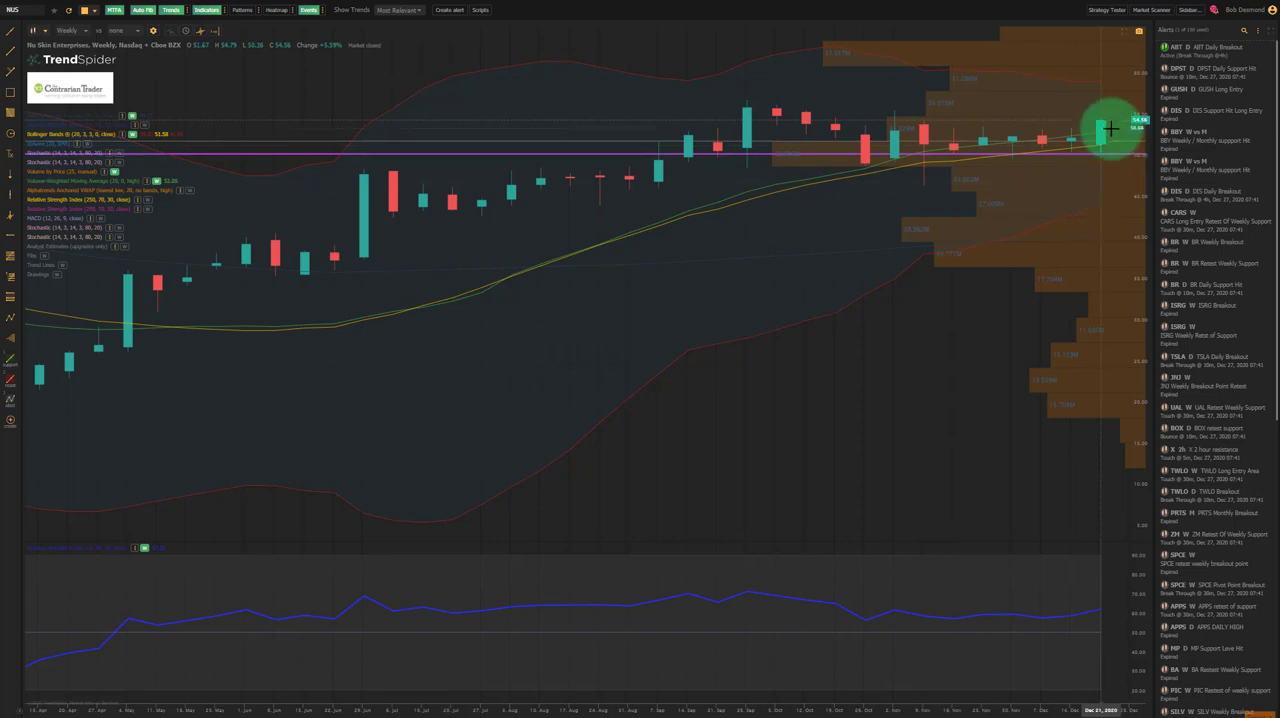
mouse_move(1096, 172)
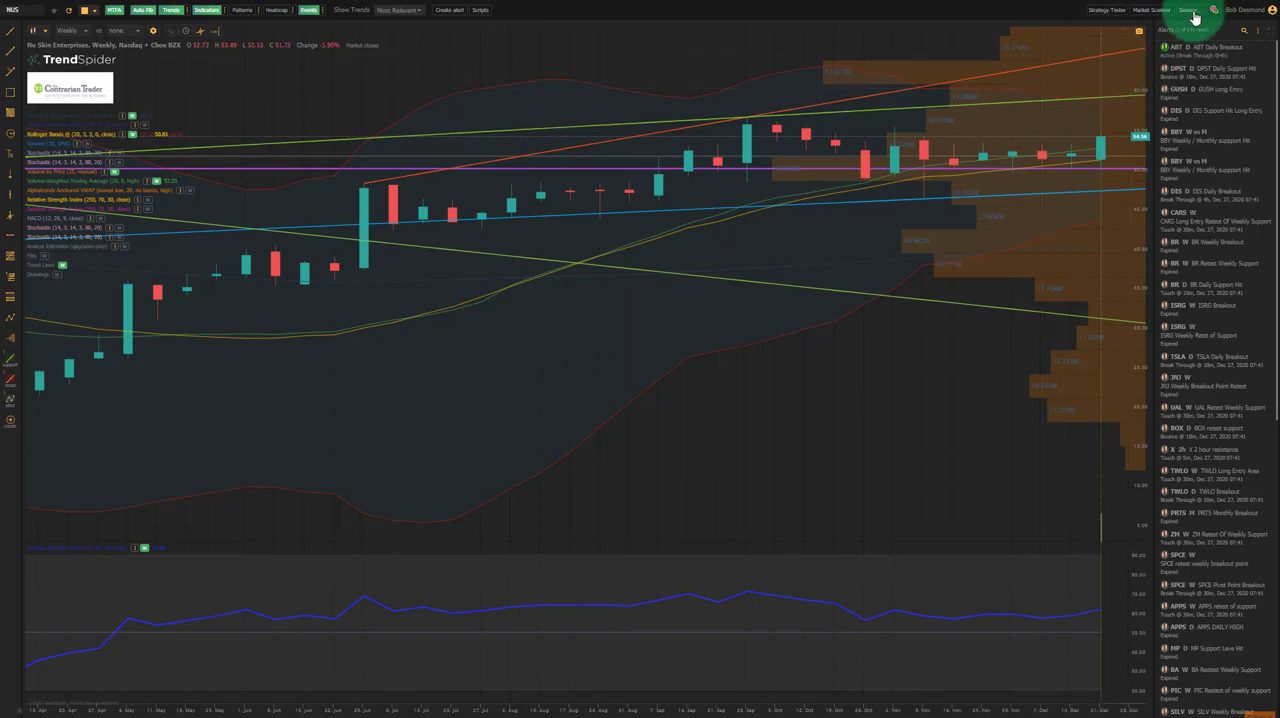
mouse_move(1104, 100)
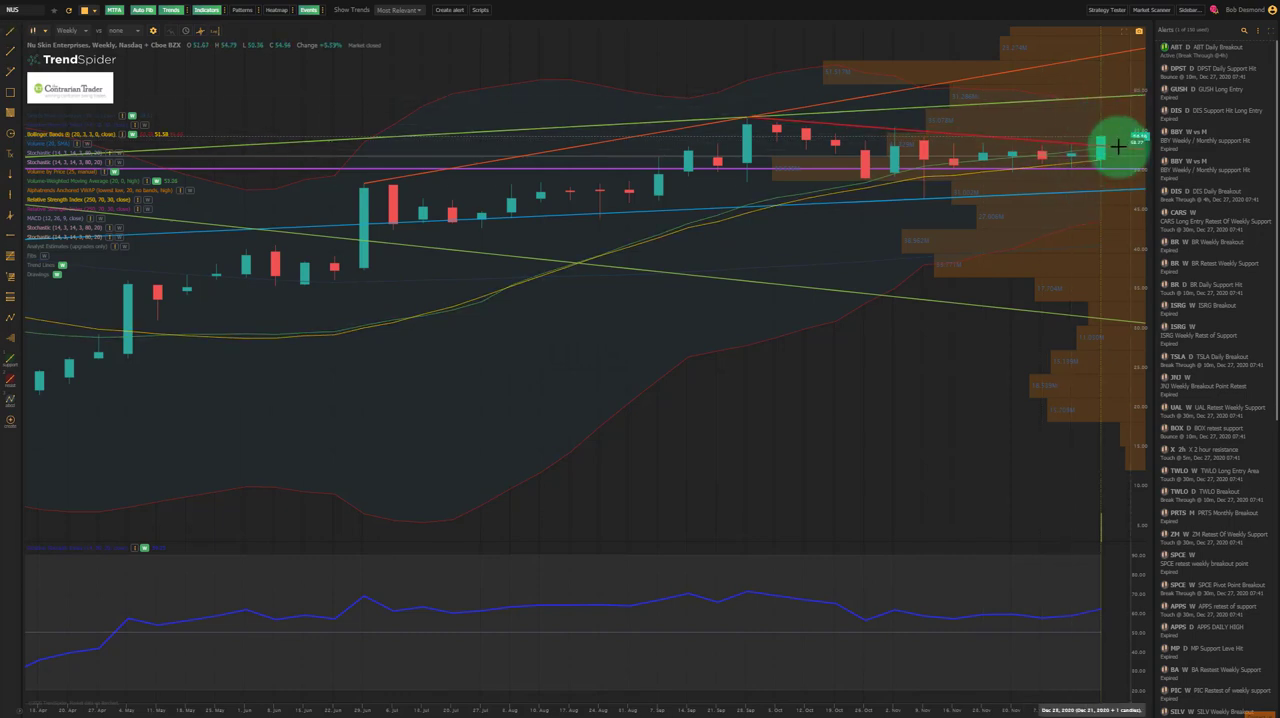
- Select the NUS trend line near the latest candle as the one to alert on
left_click(1112, 148)
type("Weekly Chart Long Entry")
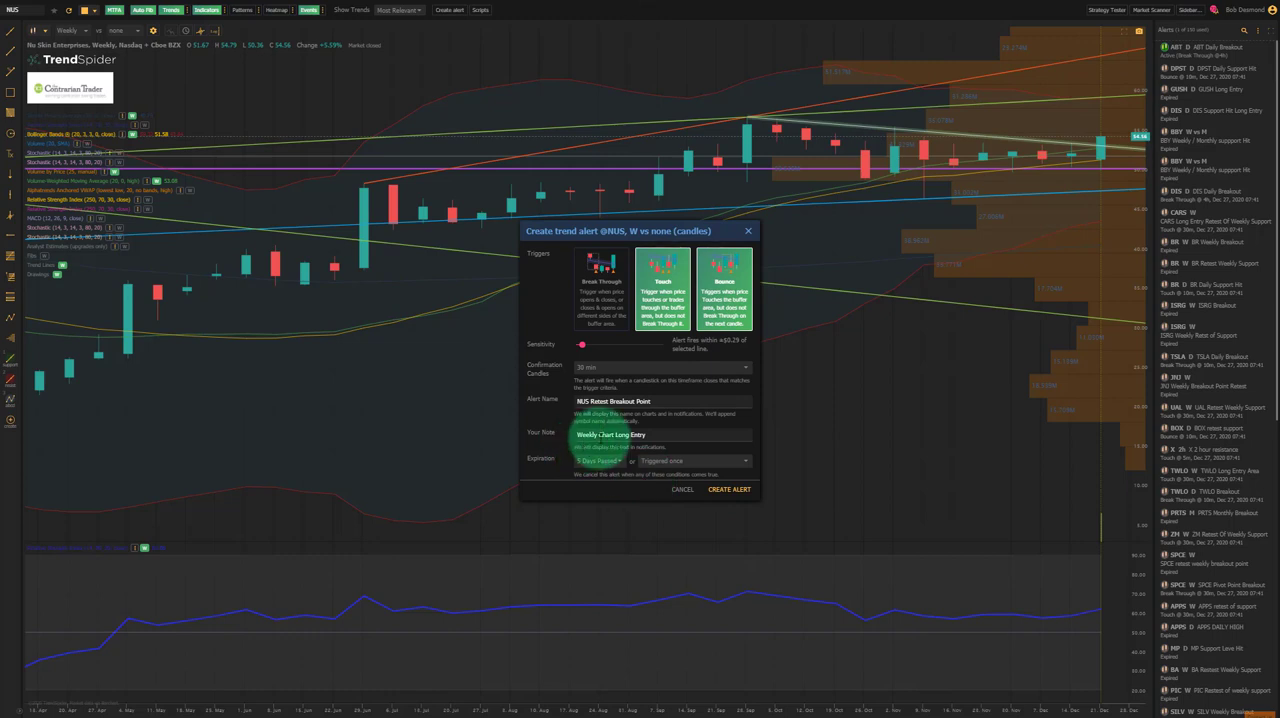
- Add the weekly long-entry note and create the NUS trend-line bounce alert
left_click(728, 490)
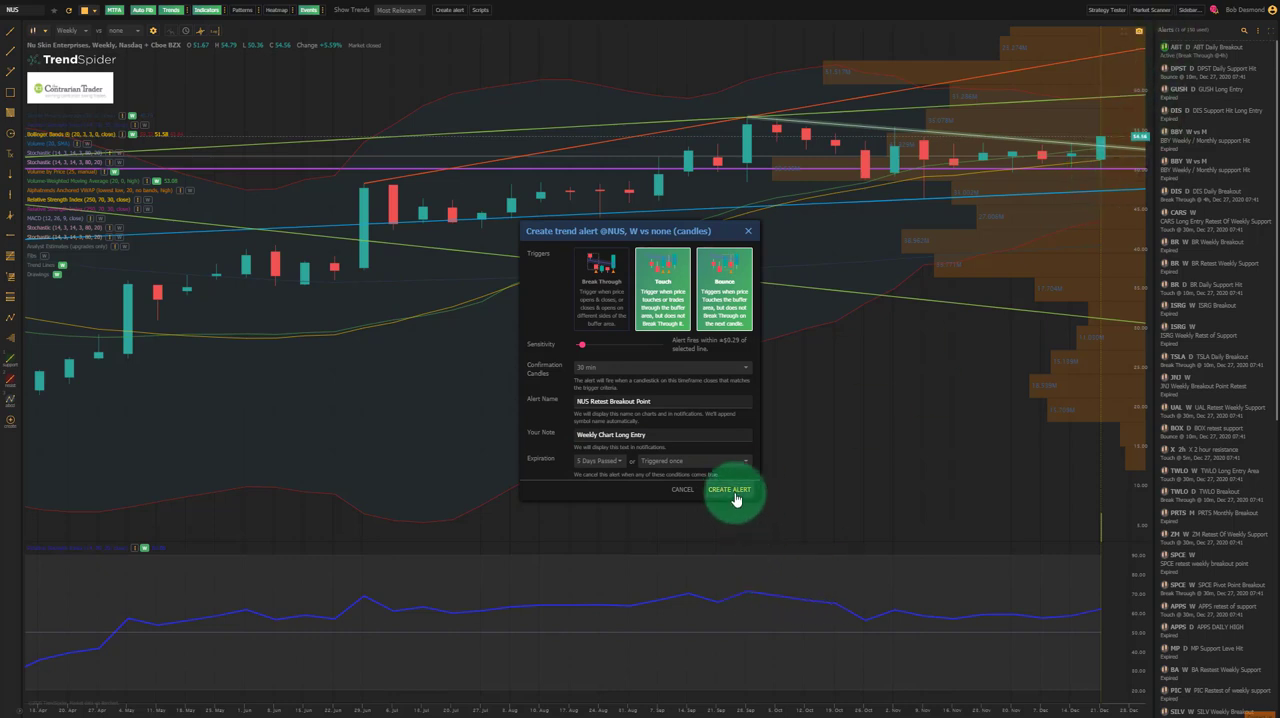
left_click(732, 490)
type("PHM")
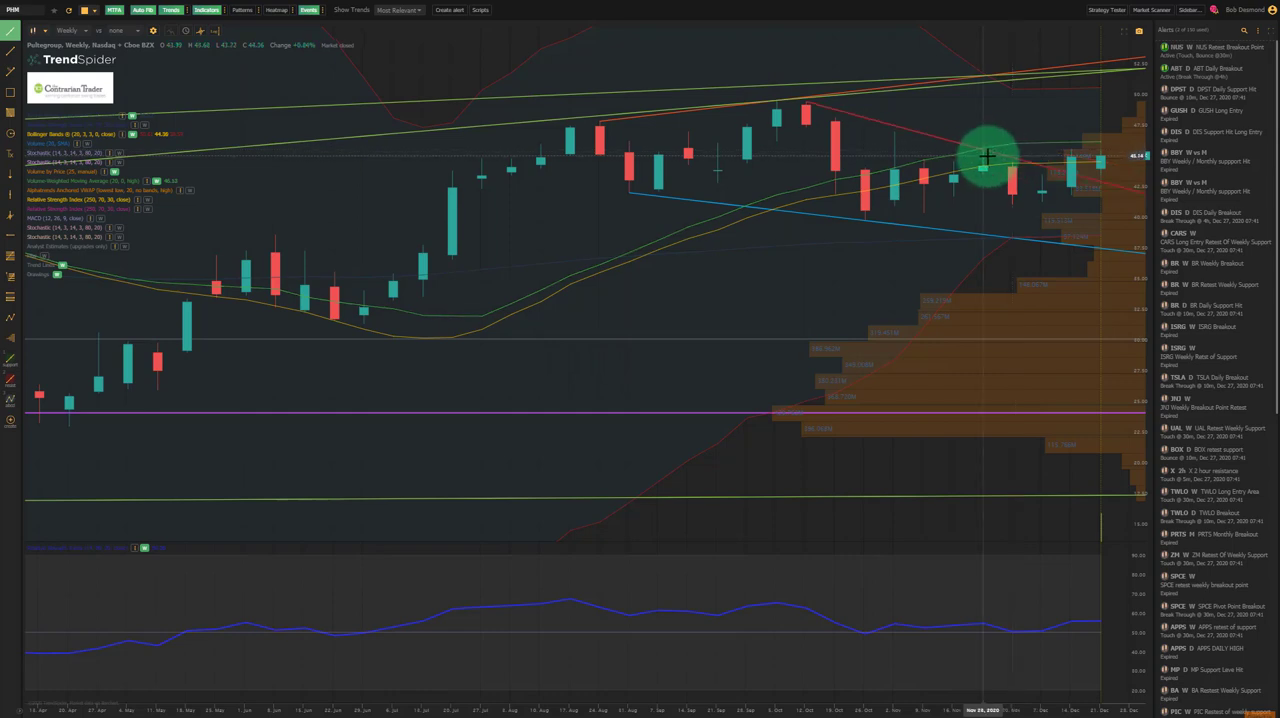
mouse_move(1120, 136)
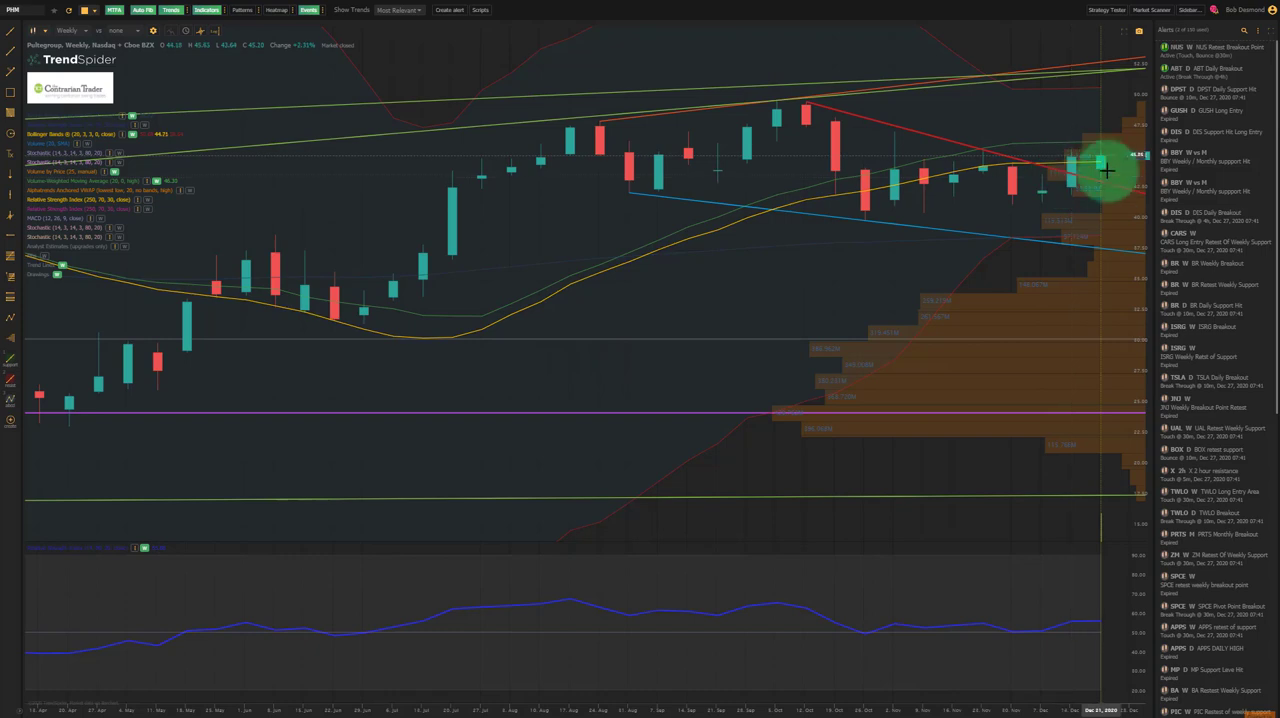
- Create a bounce alert on the PHM trend line with a long-entry note
right_click(1108, 184)
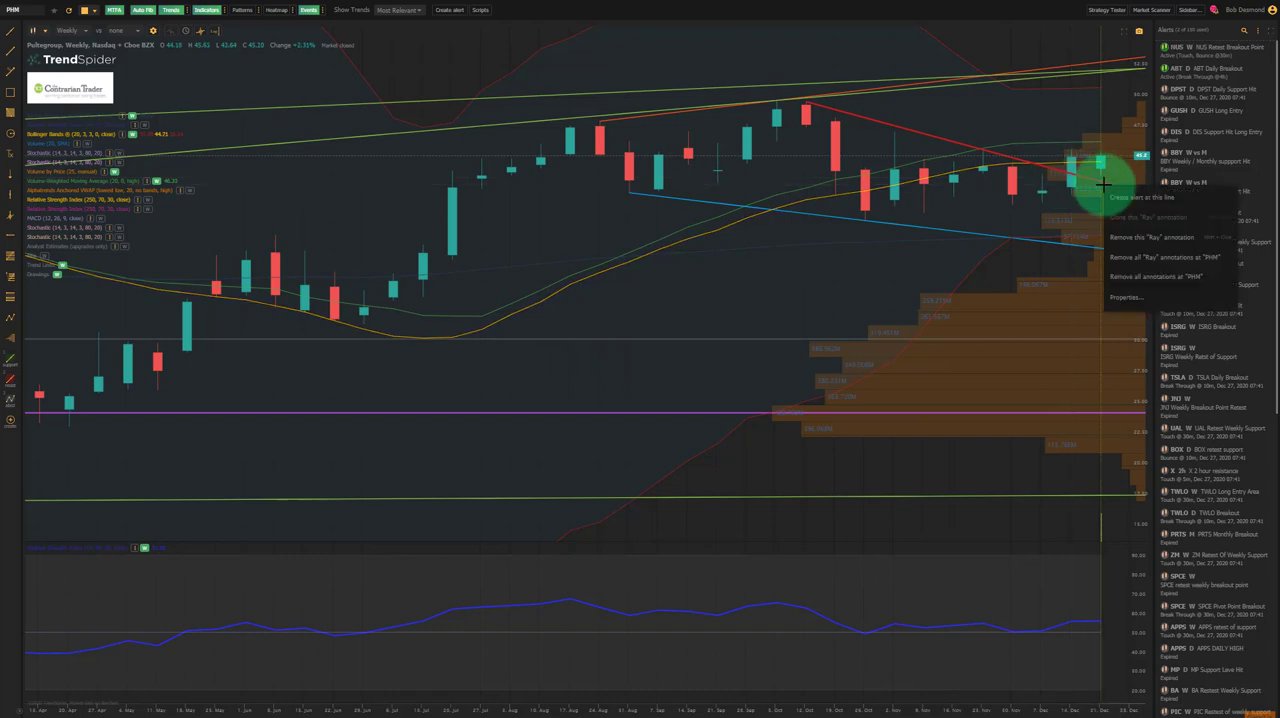
left_click(1120, 198)
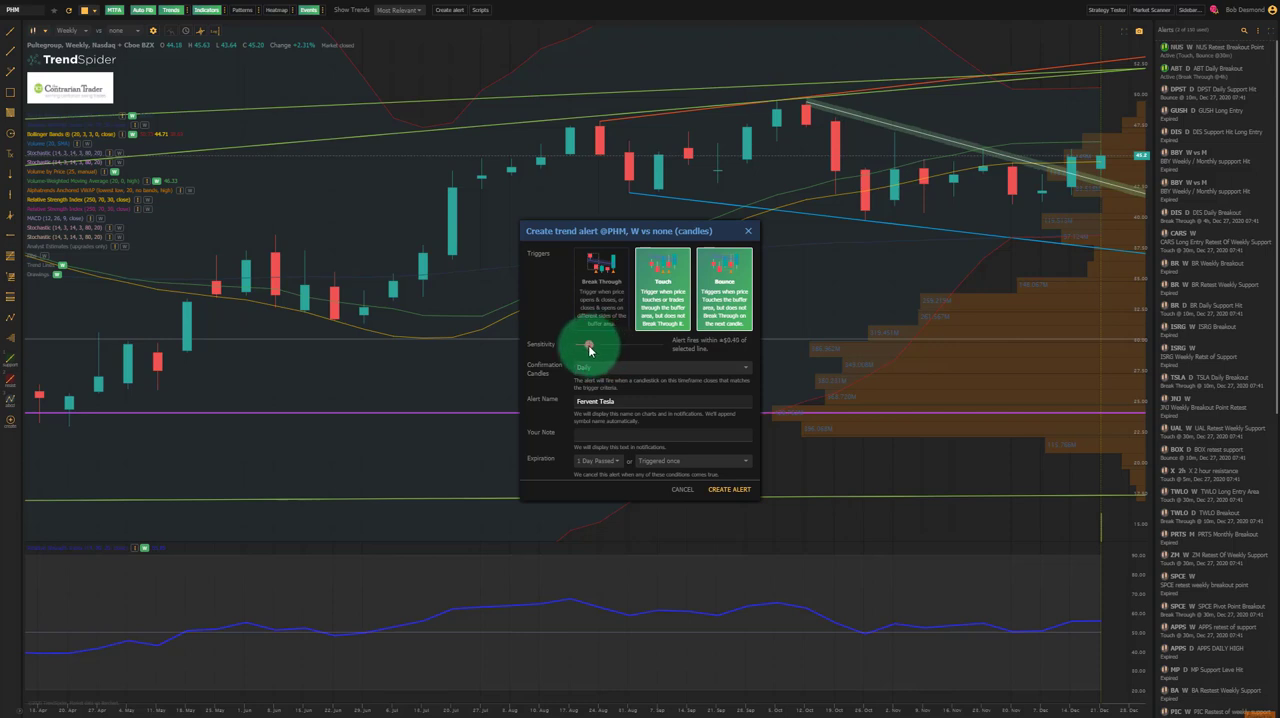
left_click(656, 368)
type("Long Entry")
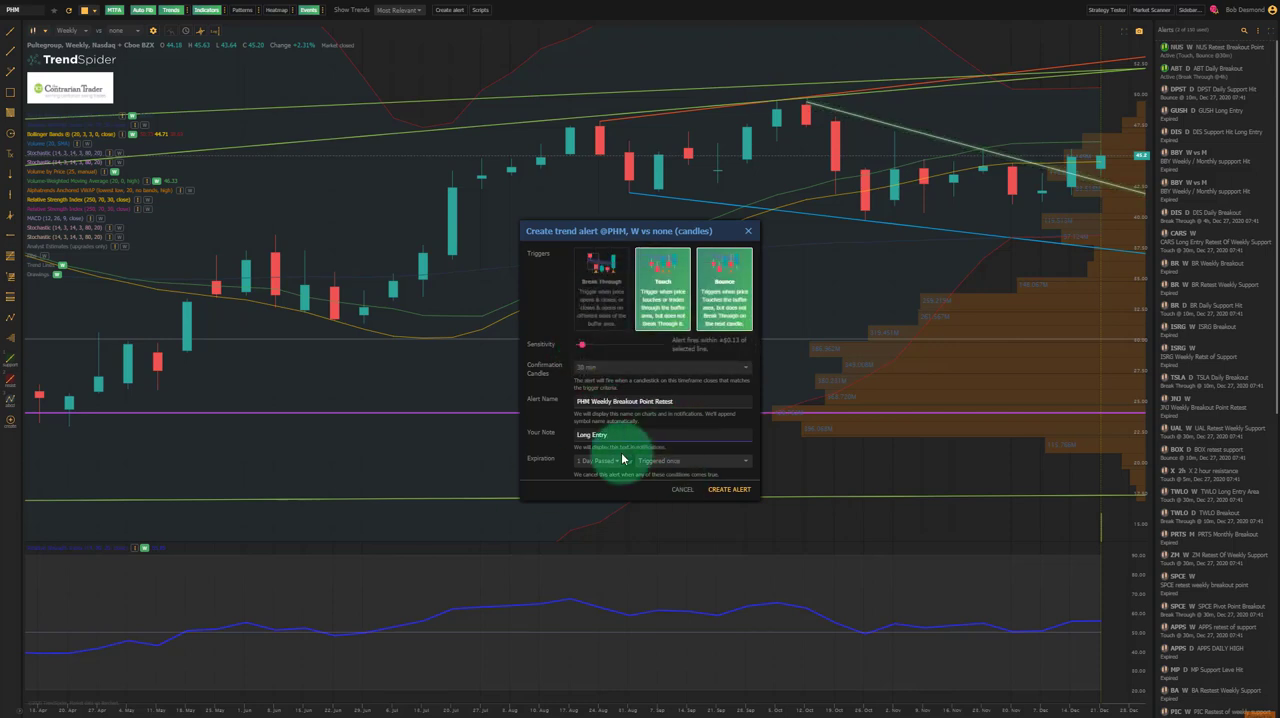
left_click(628, 460)
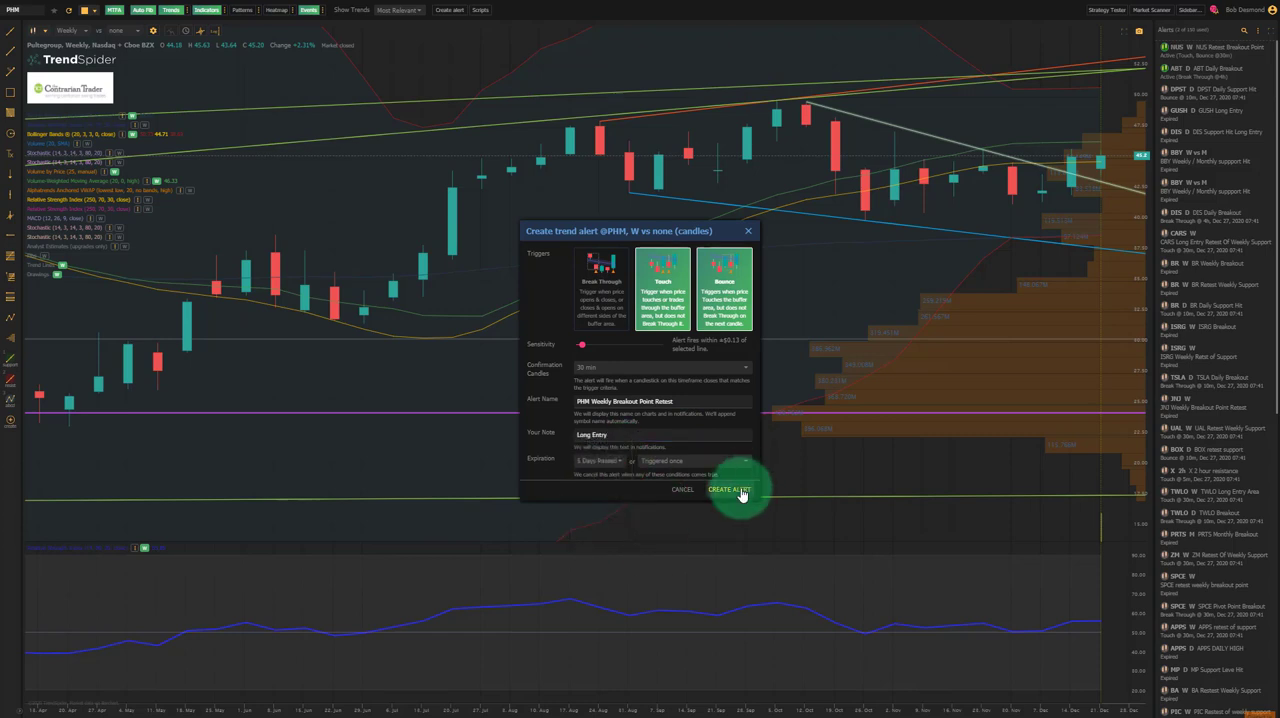
left_click(738, 490)
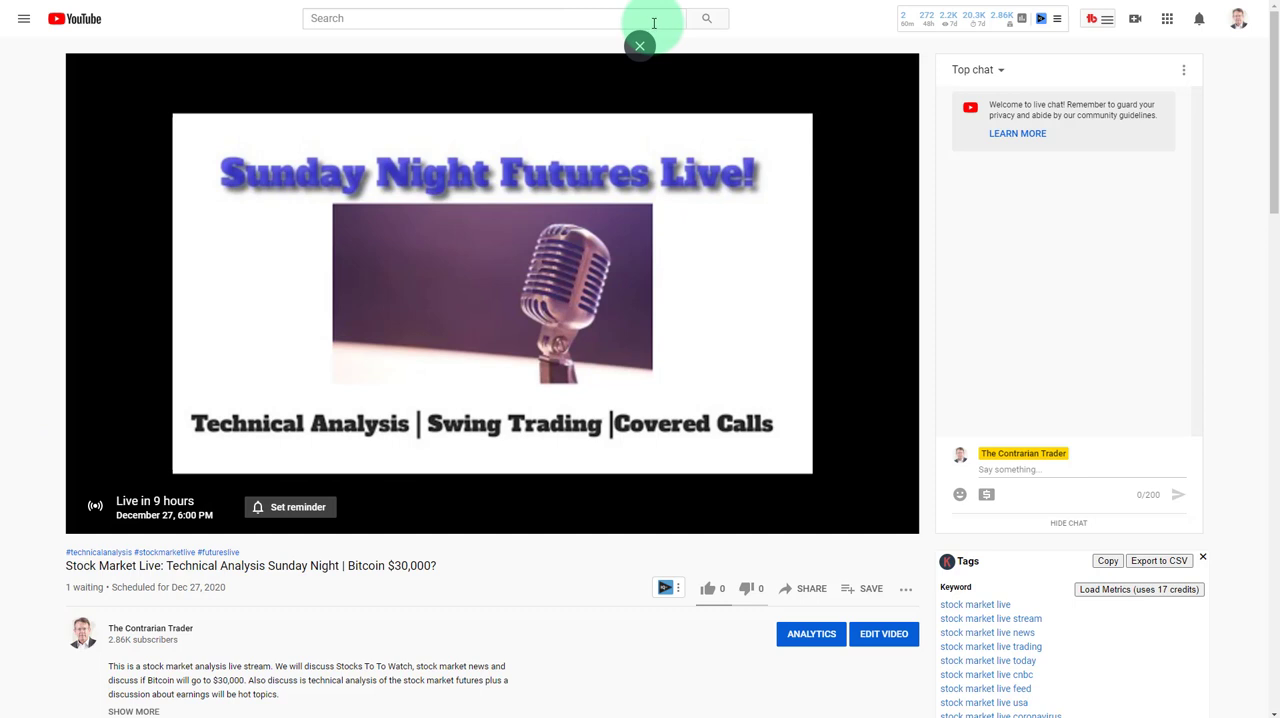
mouse_move(700, 62)
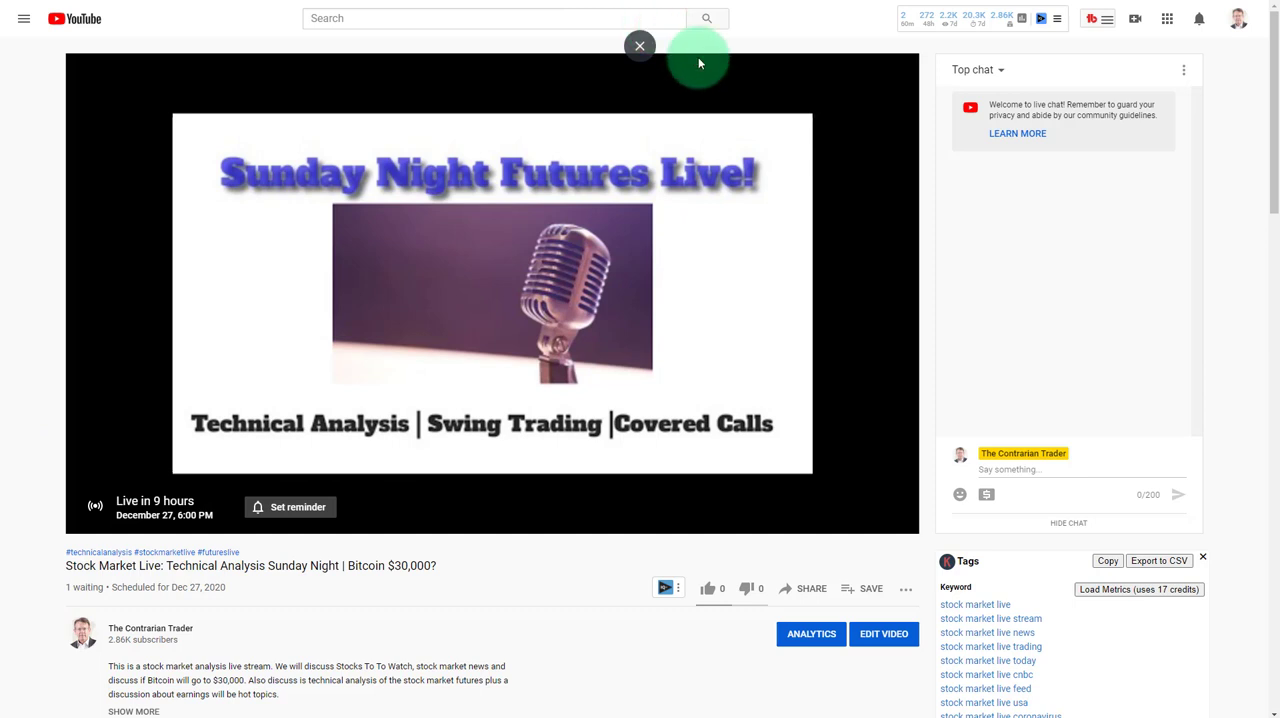
- Dismiss the small floating popup near the YouTube search bar
left_click(640, 46)
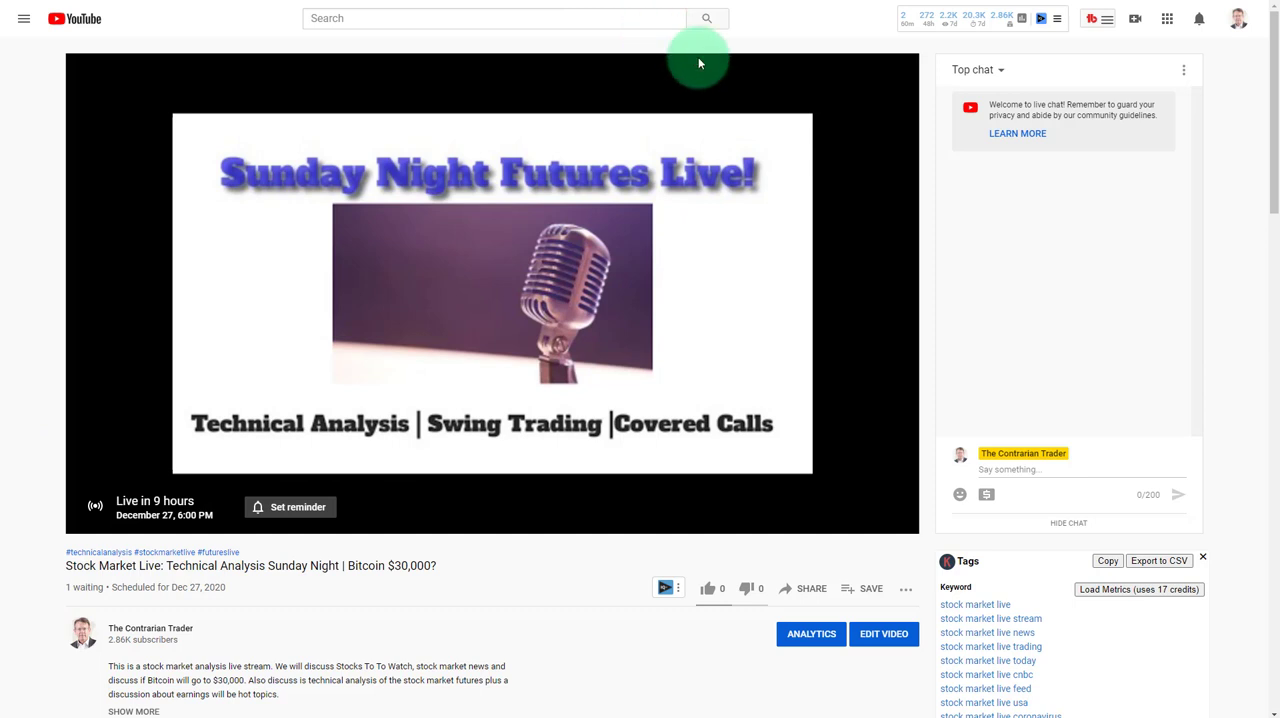